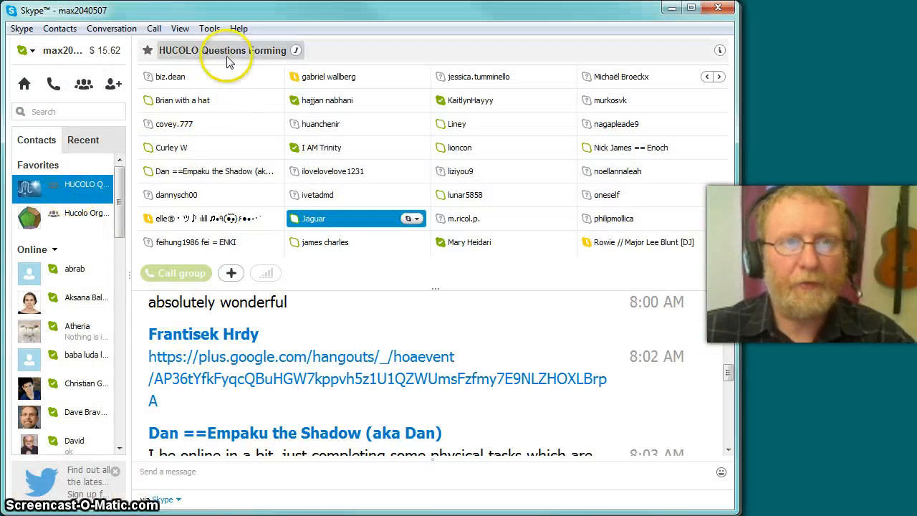
mouse_move(461, 77)
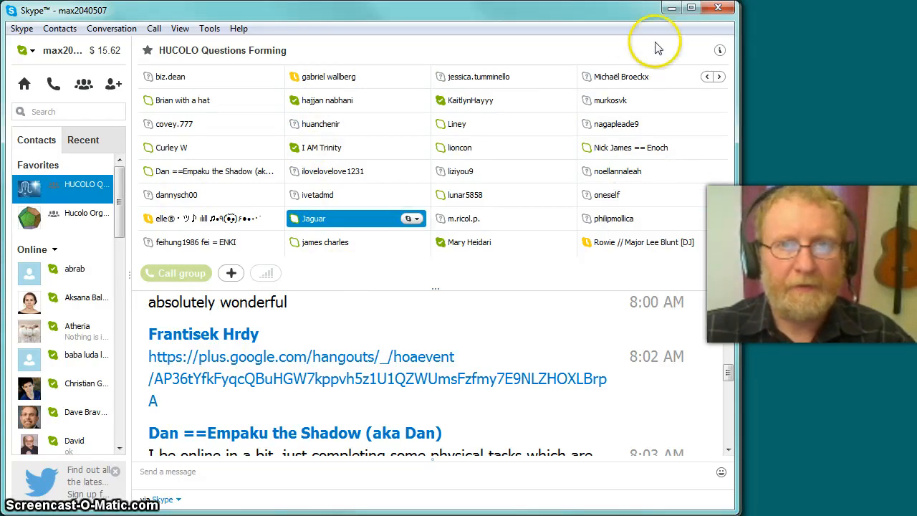
mouse_move(671, 8)
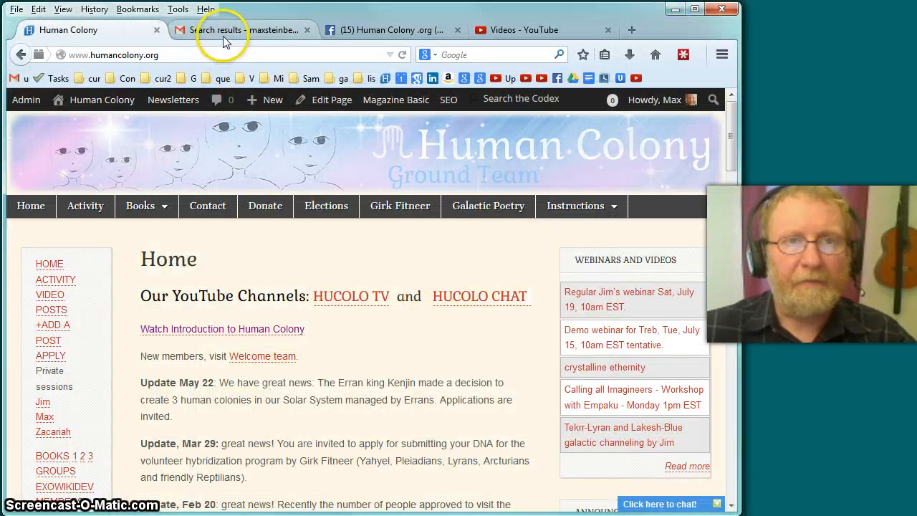
click(241, 30)
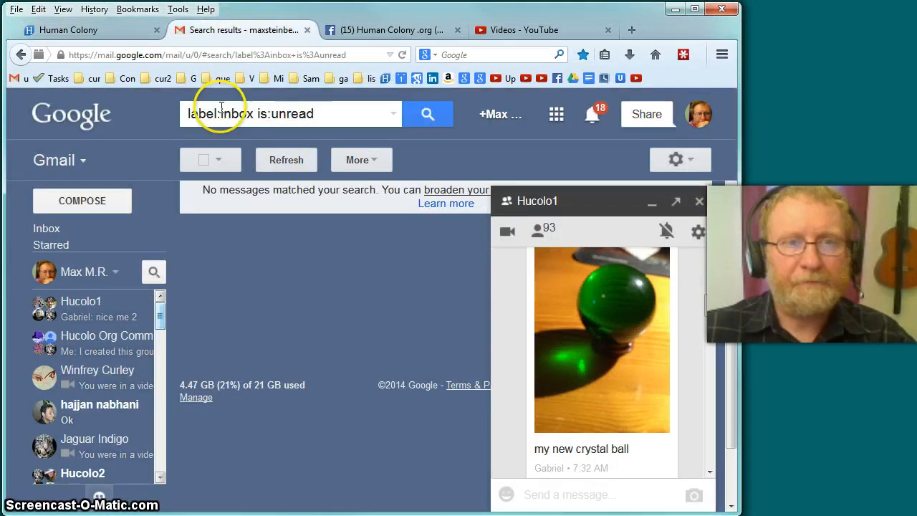
mouse_move(118, 172)
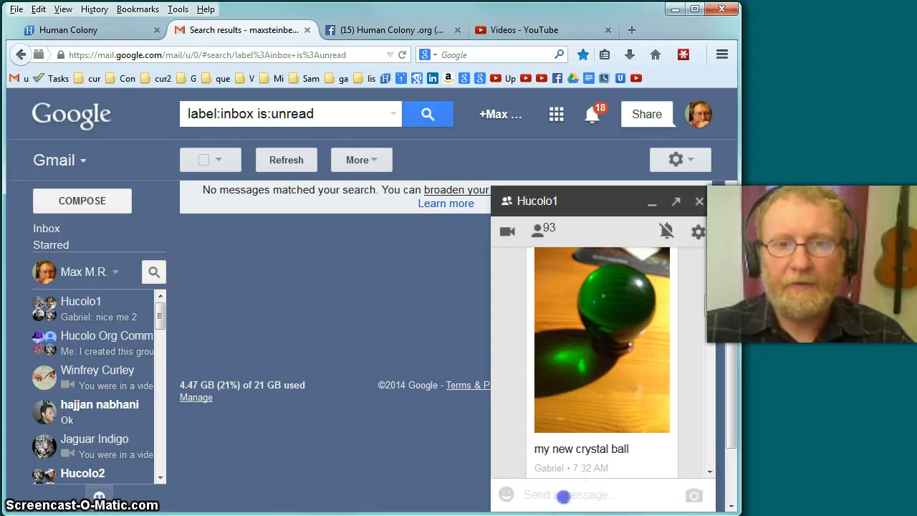
scroll(down, 3)
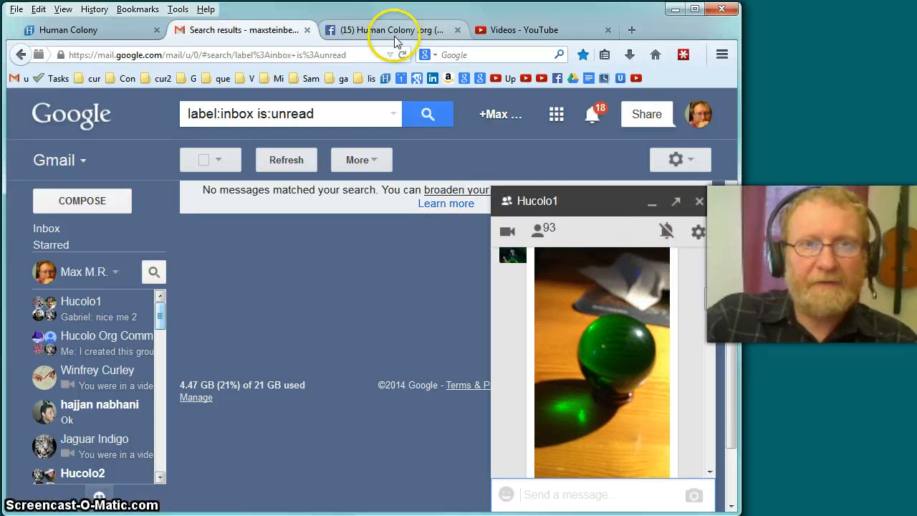
click(389, 30)
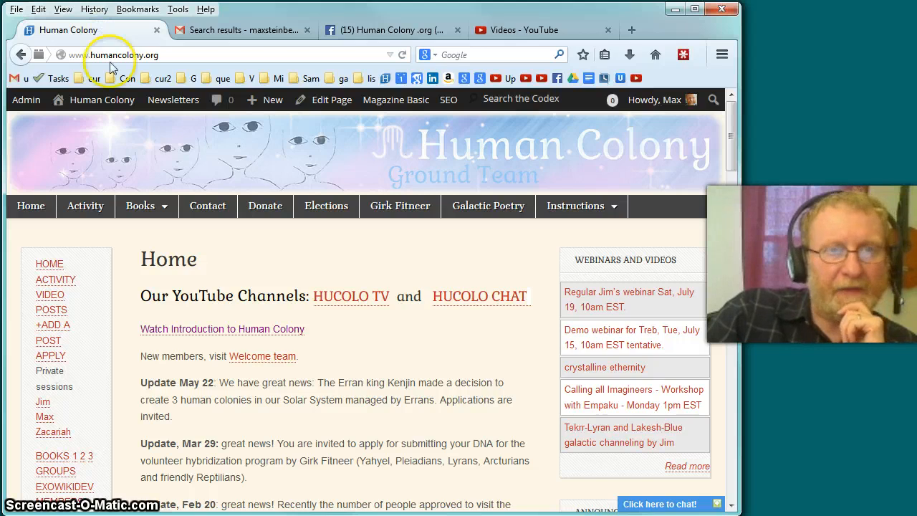
mouse_move(266, 258)
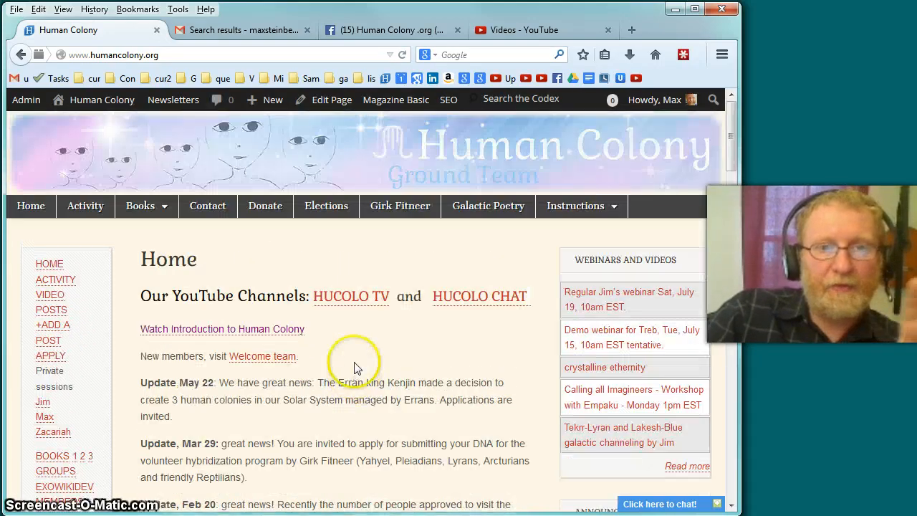
mouse_move(410, 218)
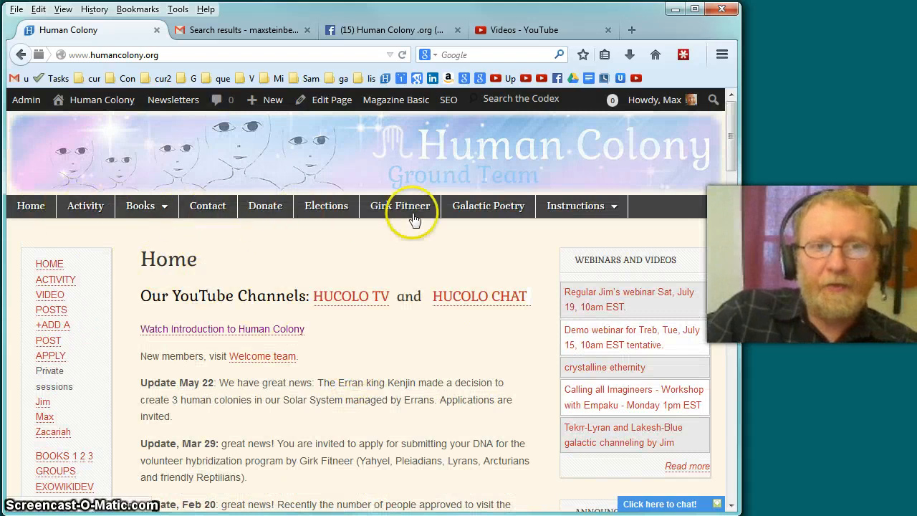
mouse_move(286, 321)
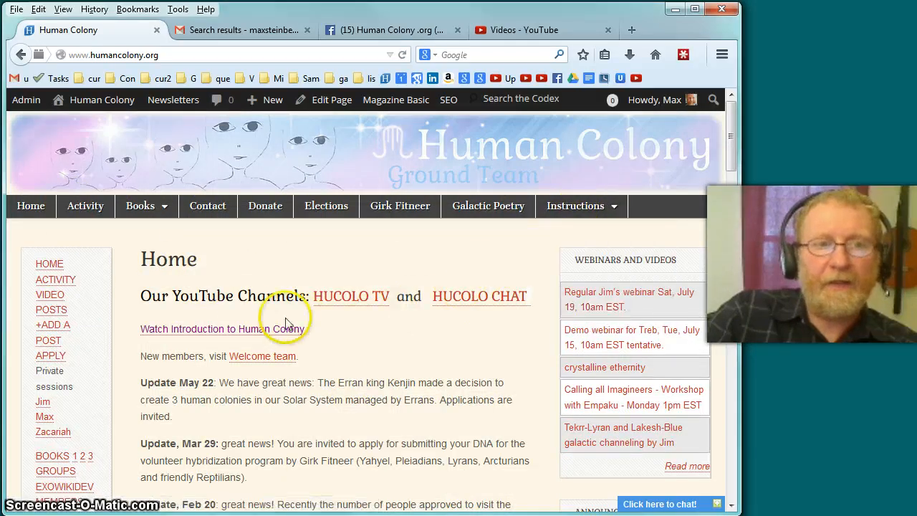
Open the Sitewide Activity page of humancolony.org from the left sidebar.
scroll(down, 3)
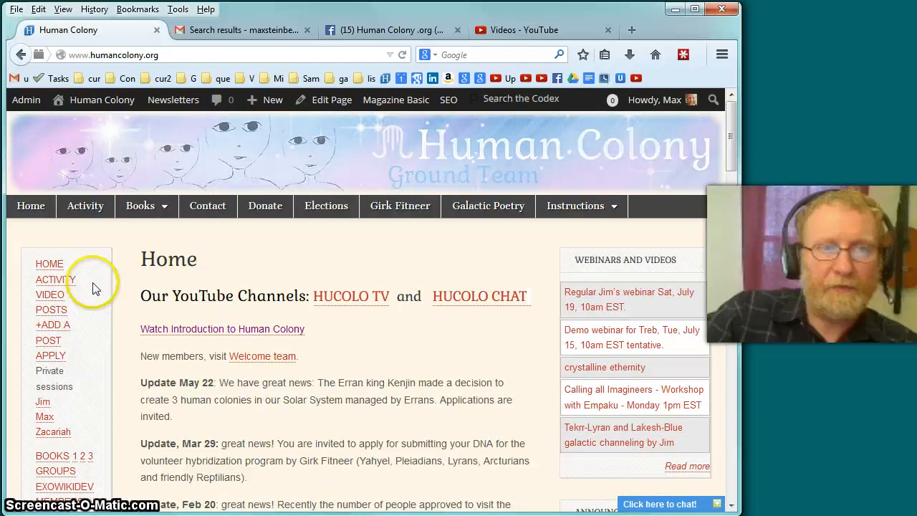
click(55, 280)
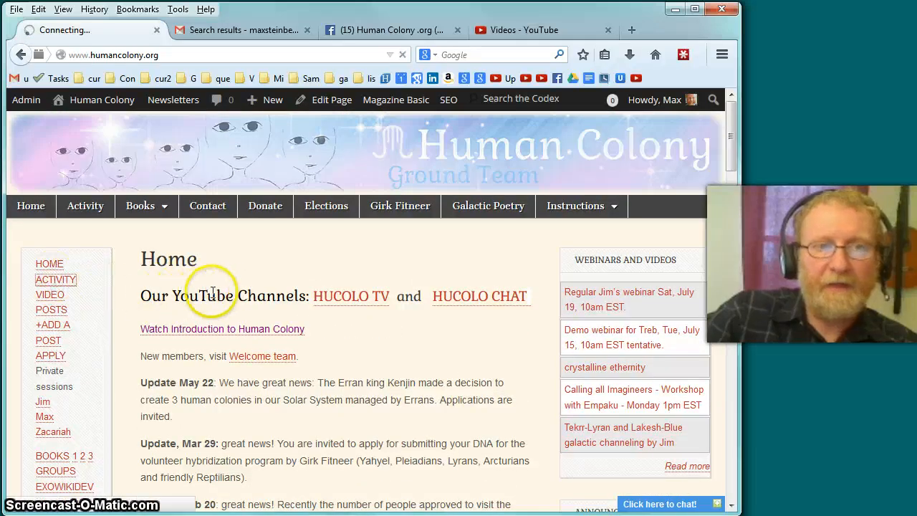
click(56, 279)
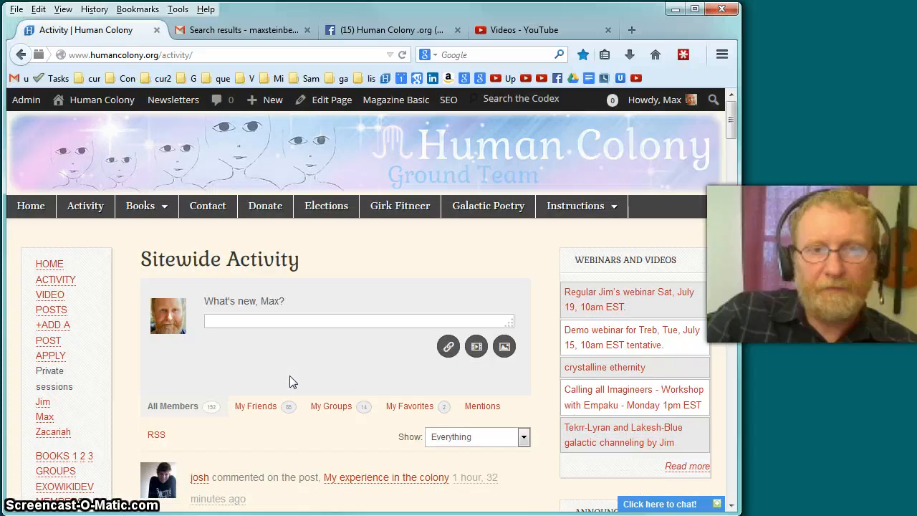
mouse_move(419, 262)
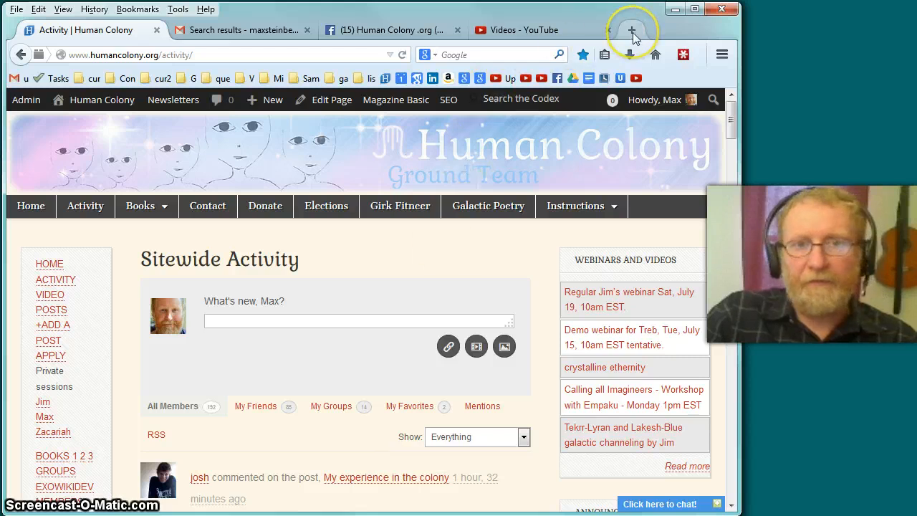
Go to wordpress.com in a new tab and request a website at the address hucolo9.
click(633, 30)
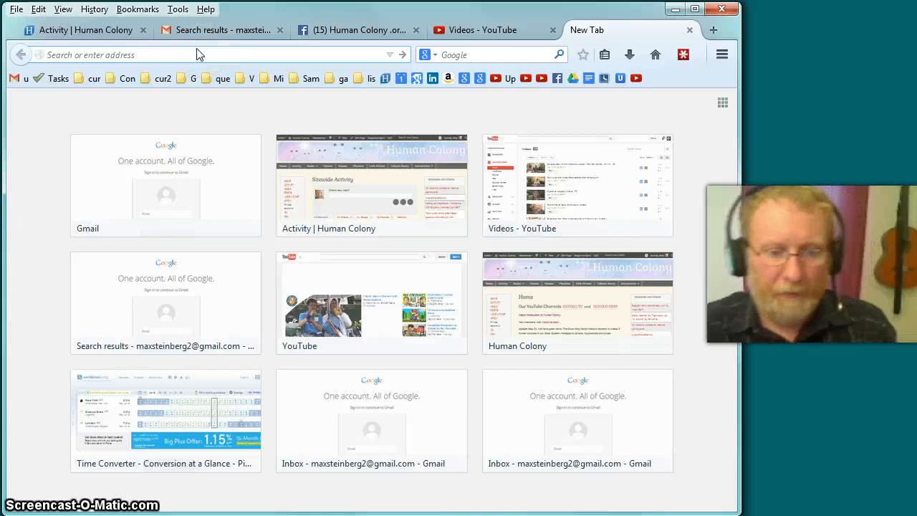
text(wordpress.com)
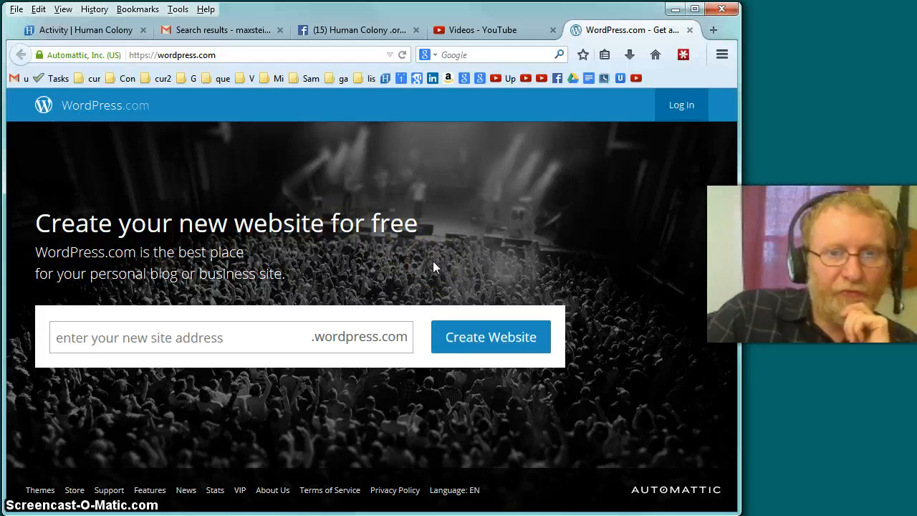
click(86, 338)
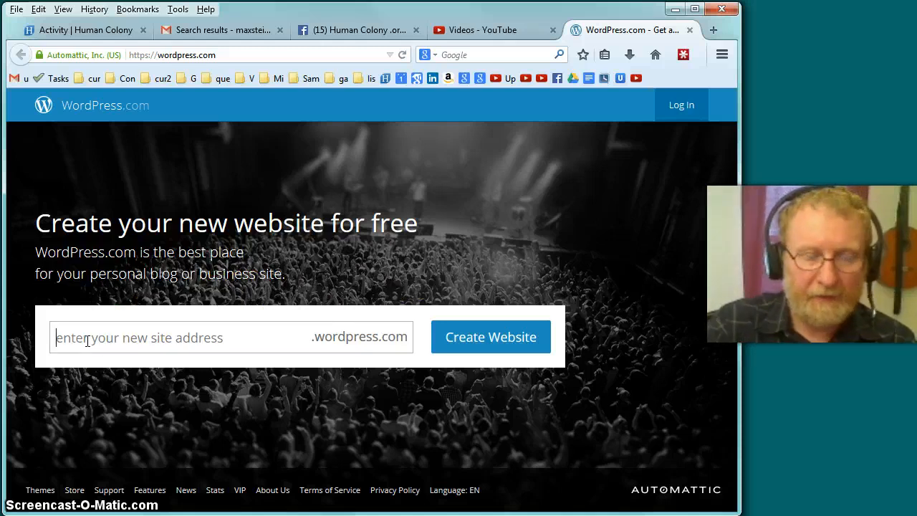
text(hu)
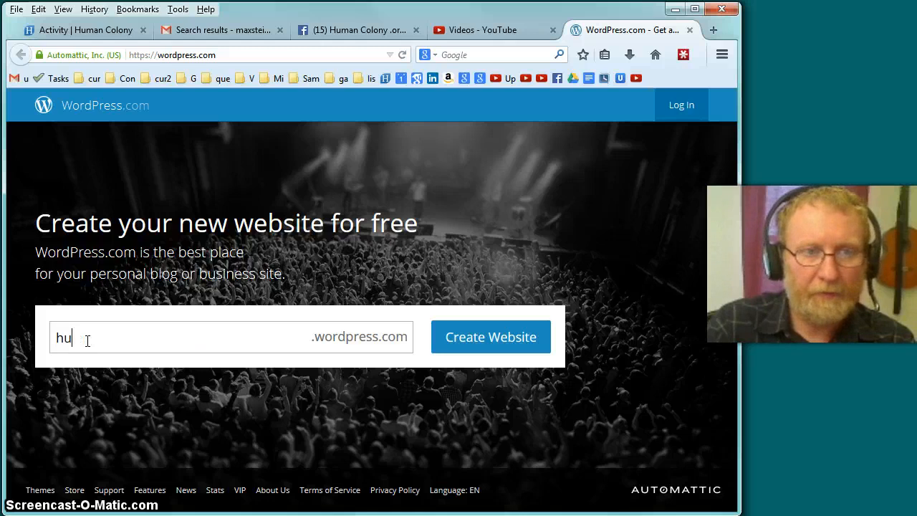
text(colo9)
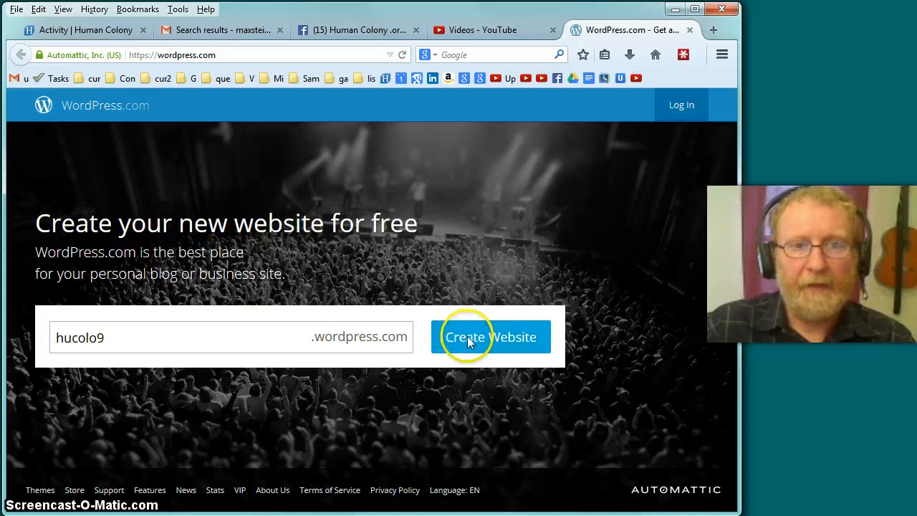
click(490, 337)
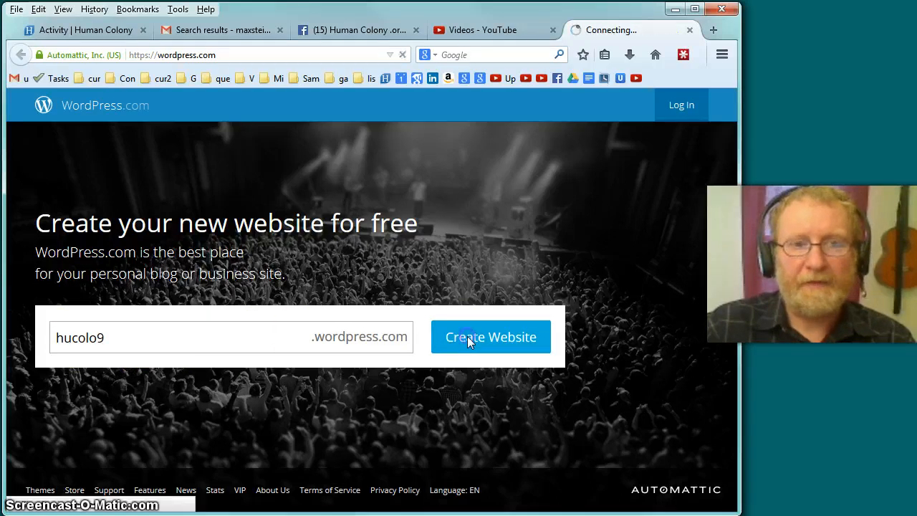
click(490, 337)
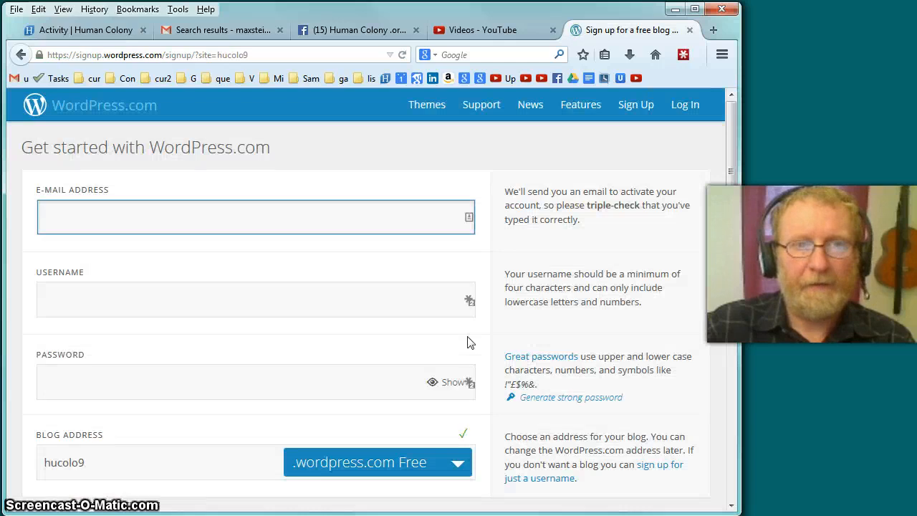
click(135, 215)
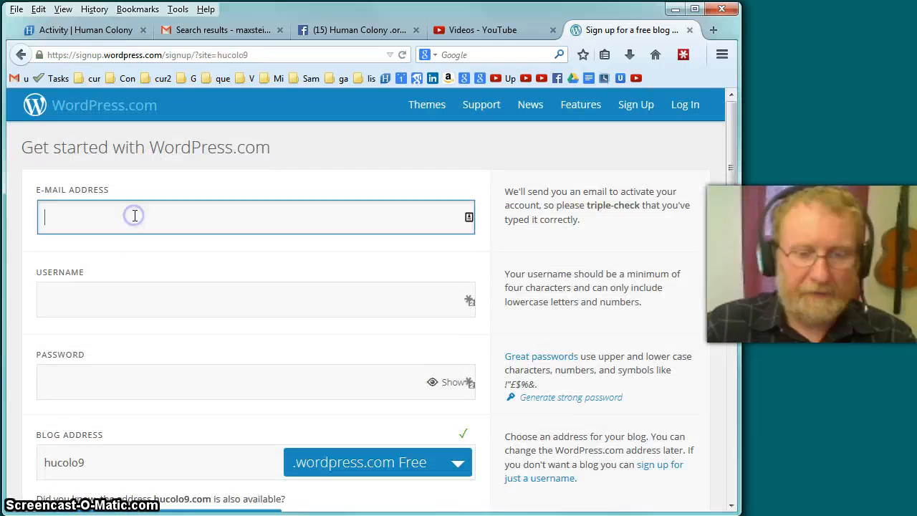
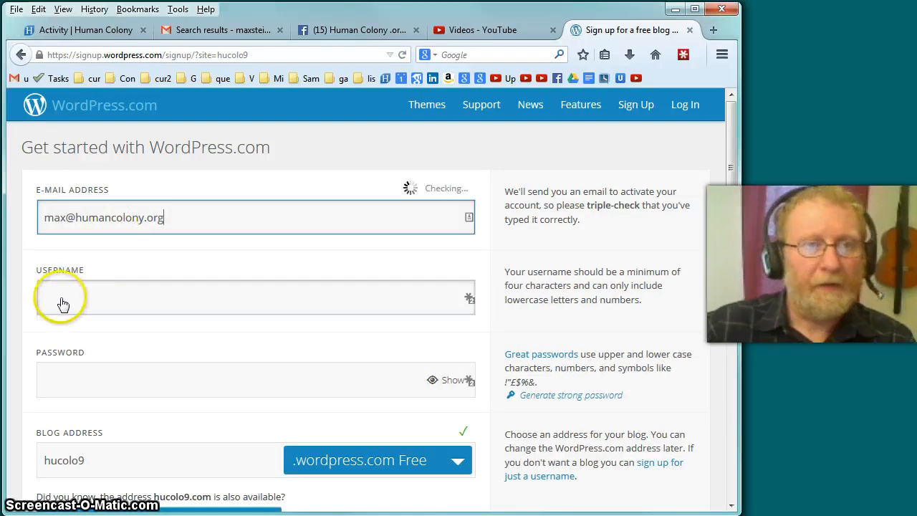
click(255, 297)
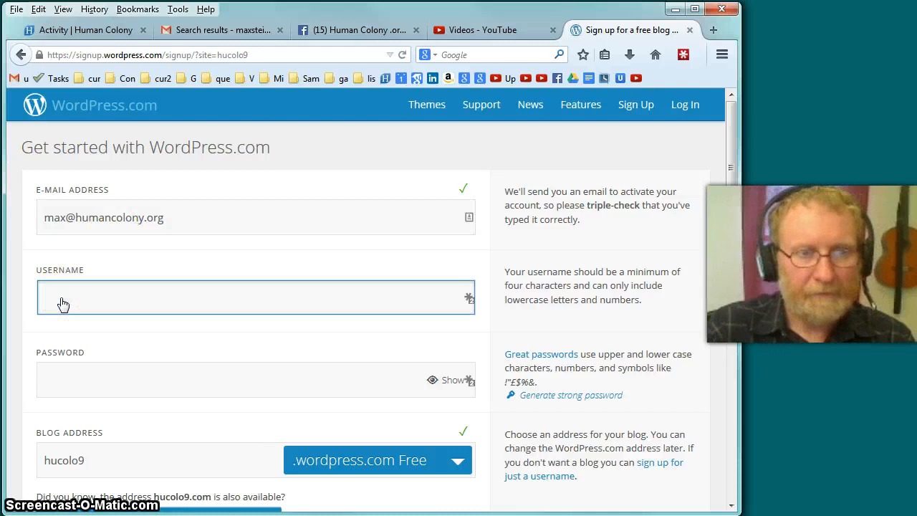
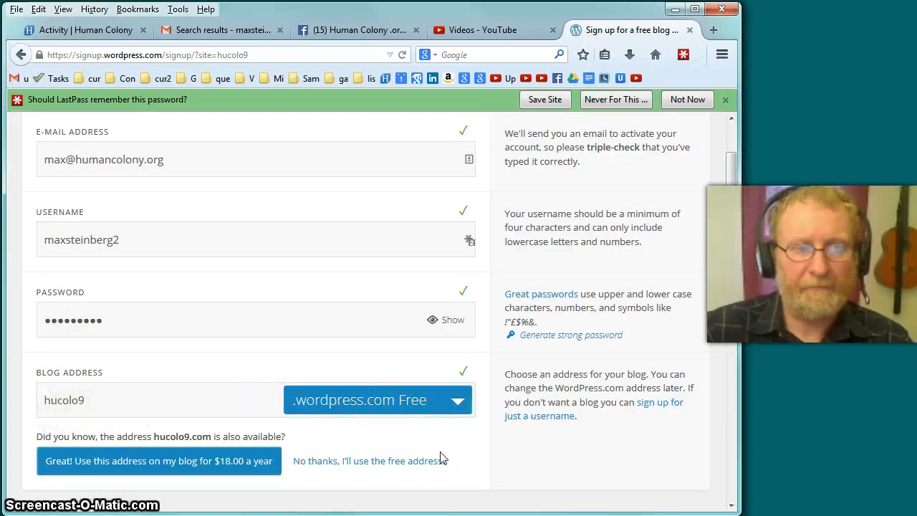
scroll(down, 3)
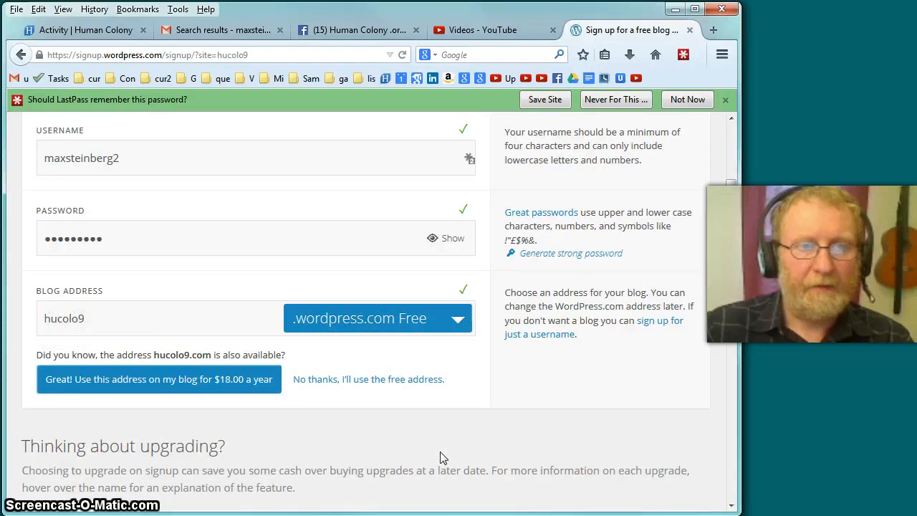
scroll(down, 3)
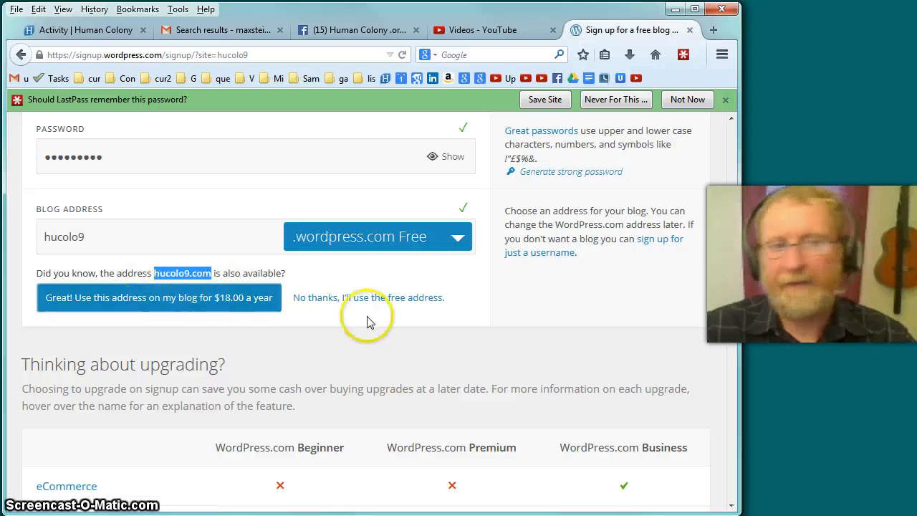
mouse_move(393, 380)
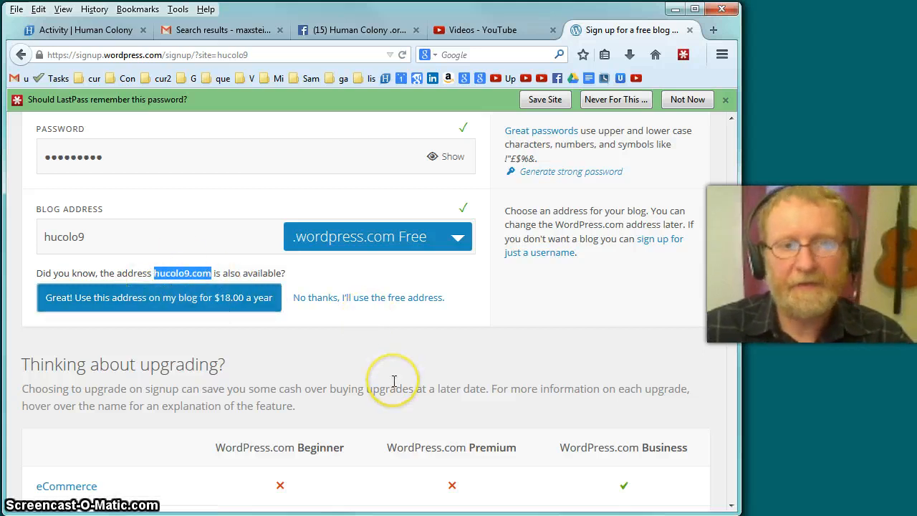
Skip the upgrade comparison and create the hucolo9 blog on the free plan.
scroll(down, 3)
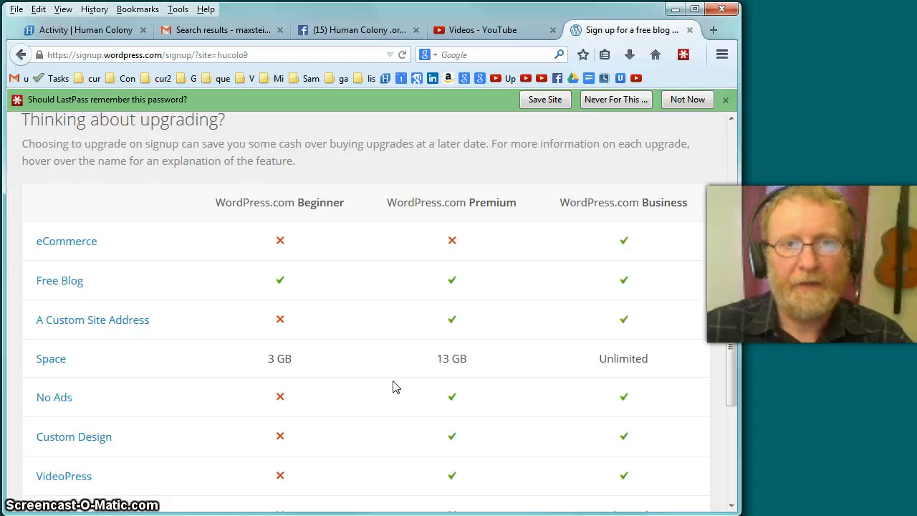
scroll(down, 3)
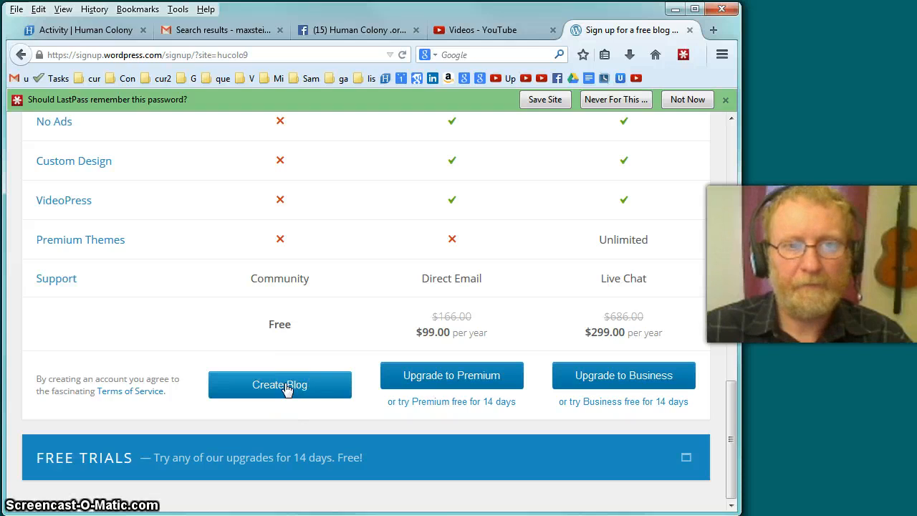
click(280, 384)
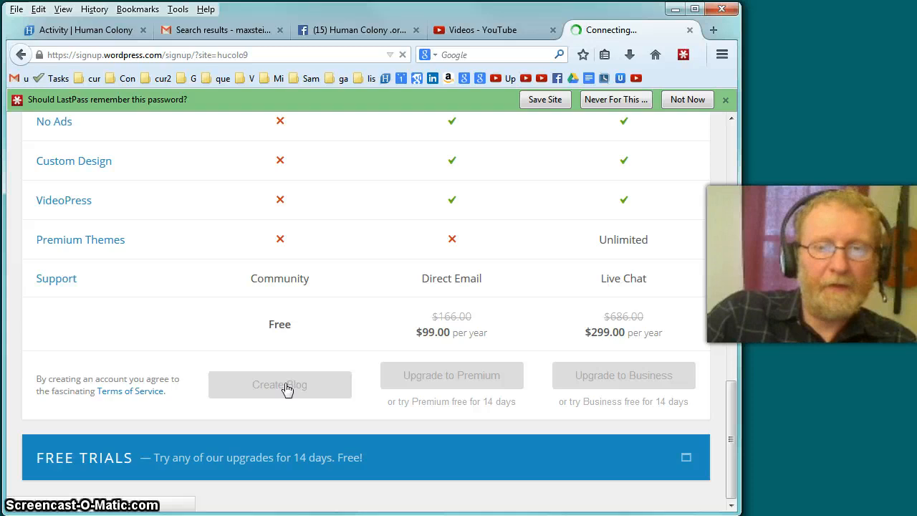
click(279, 384)
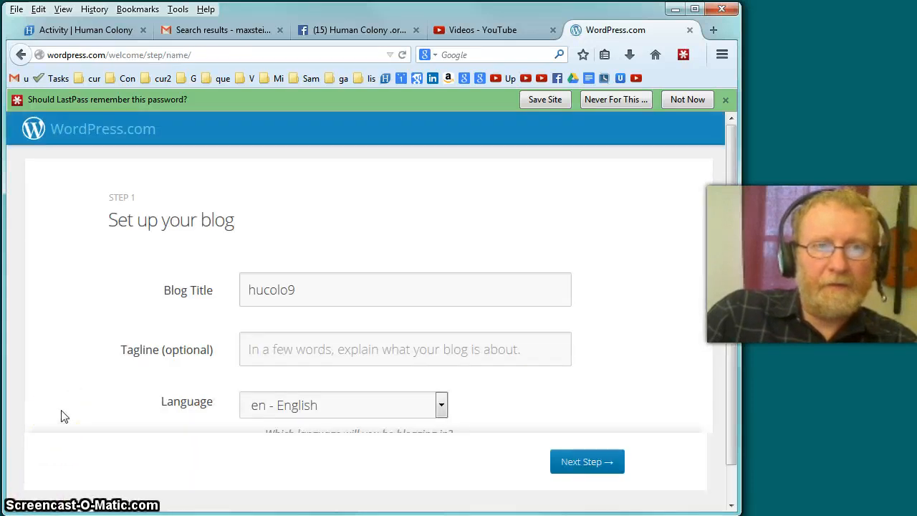
Set the blog tagline to 'All you need is love' and continue to the theme step.
click(269, 317)
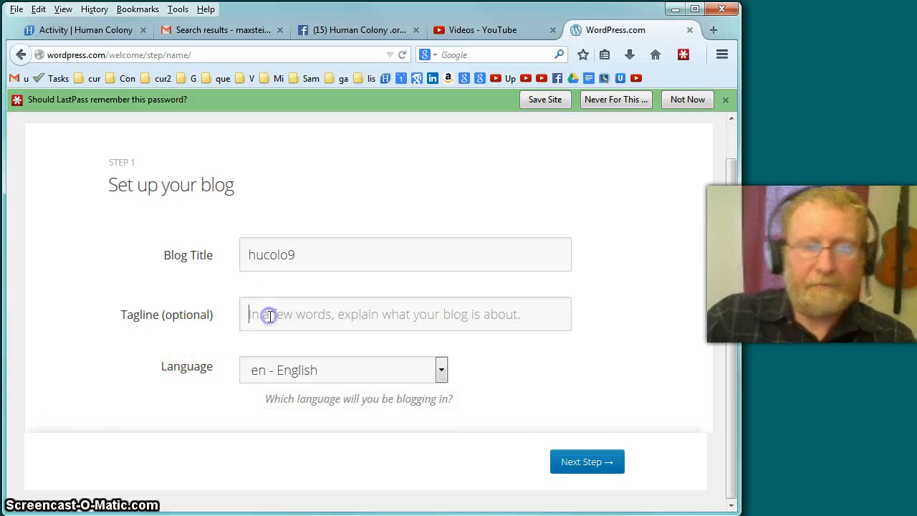
text(This is)
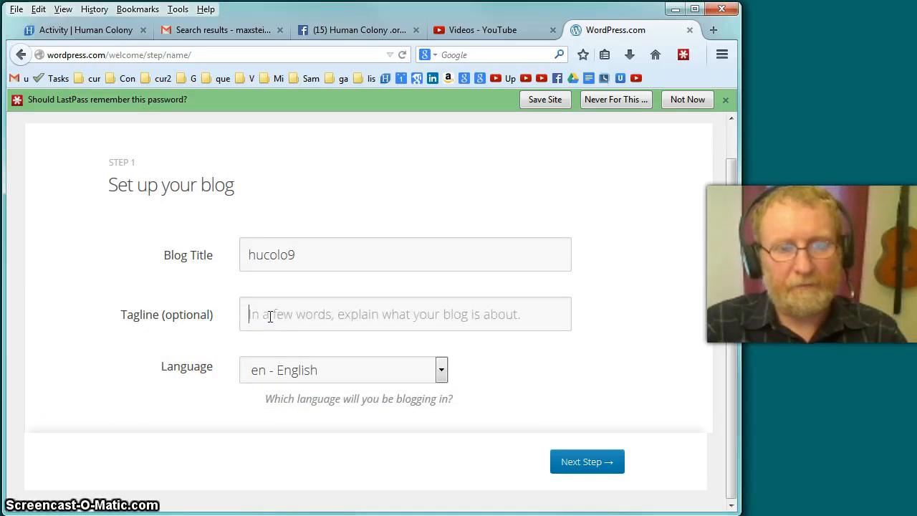
text(A)
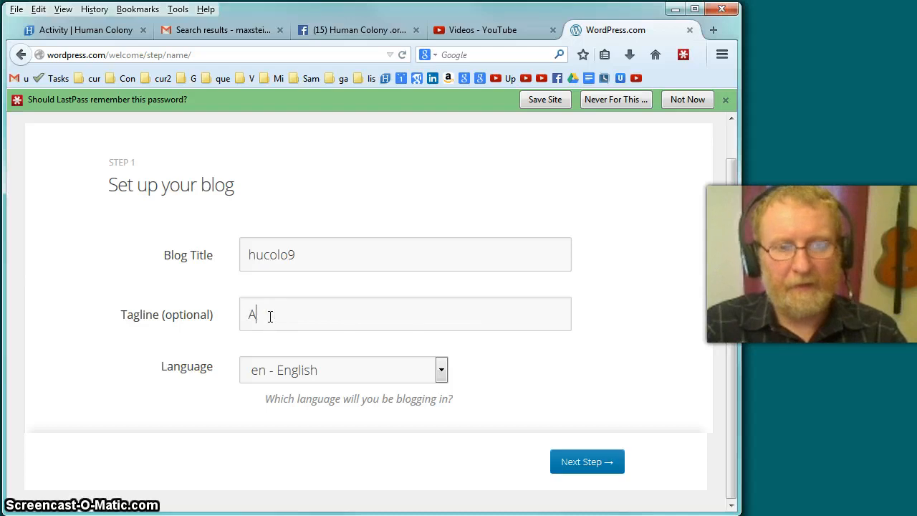
text(ll you need is love)
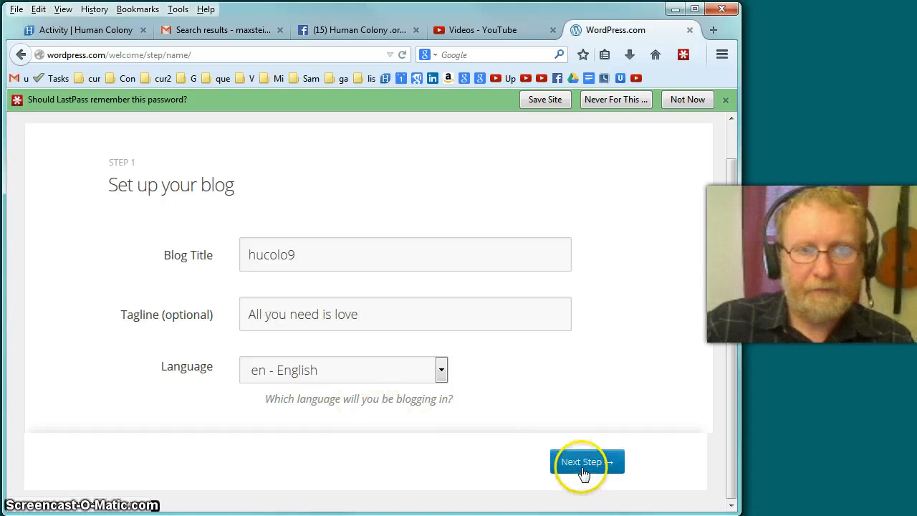
click(586, 462)
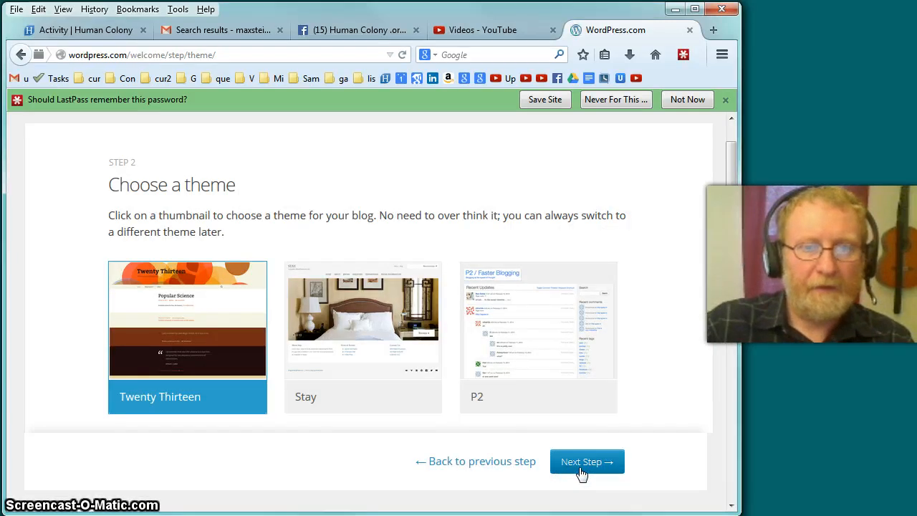
Keep the Twenty Thirteen theme and skip its customization to reach the sharing step.
scroll(down, 3)
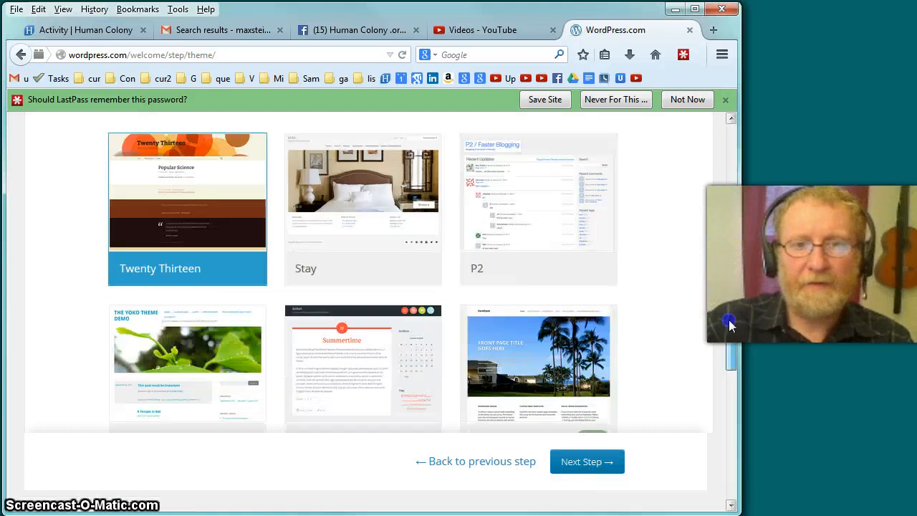
scroll(down, 3)
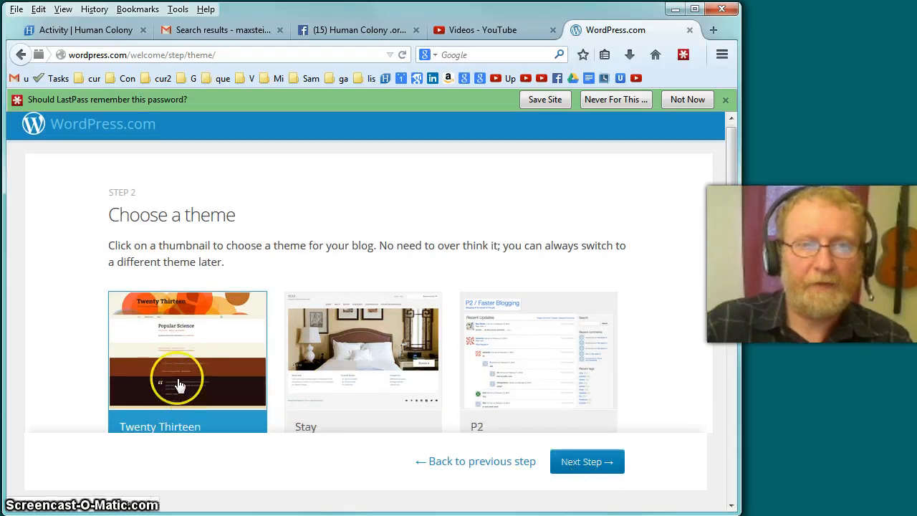
scroll(down, 3)
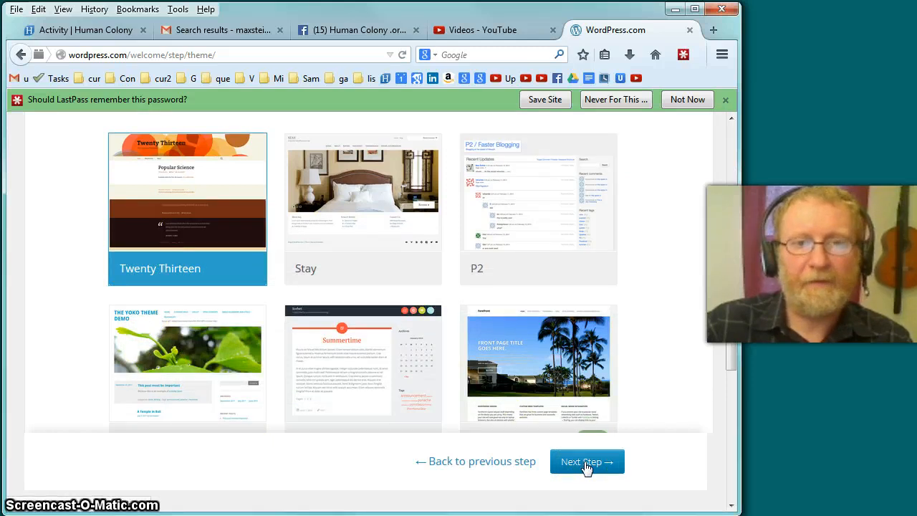
click(187, 191)
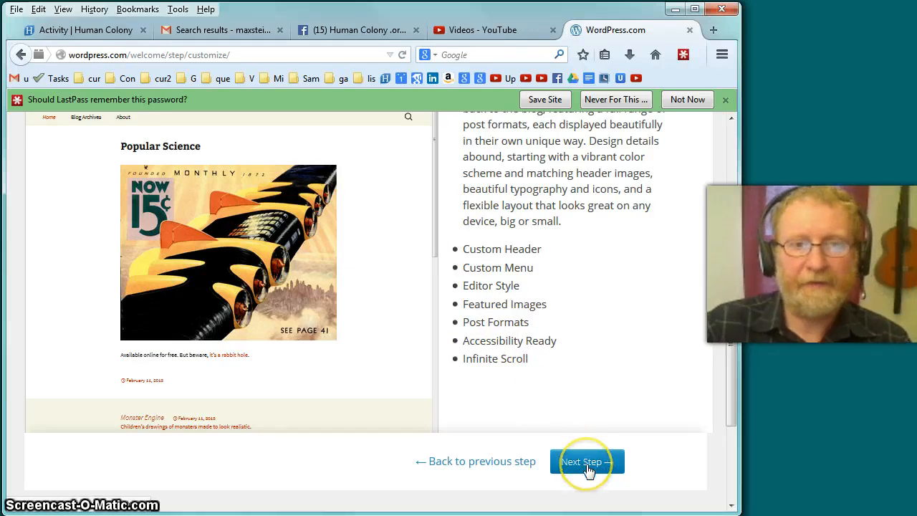
click(586, 462)
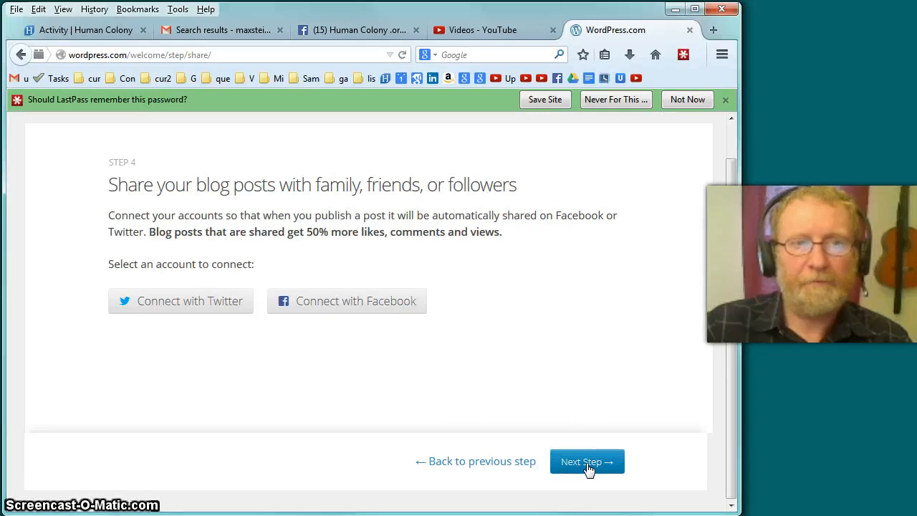
Skip connecting Twitter or Facebook and the first-post step to finish setup.
click(587, 462)
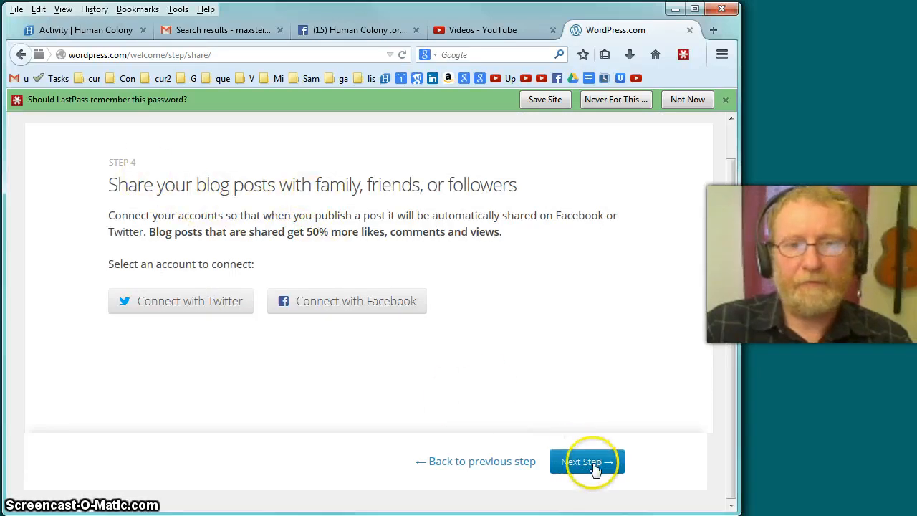
click(587, 461)
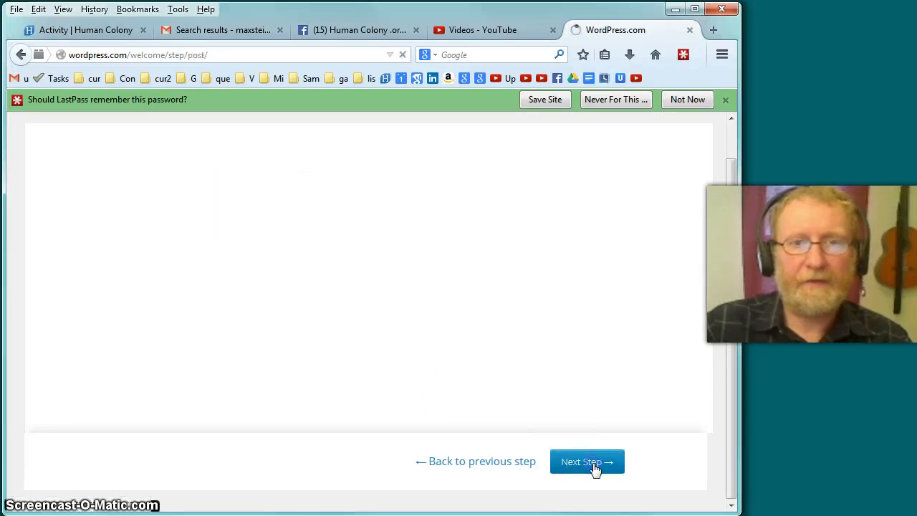
click(587, 461)
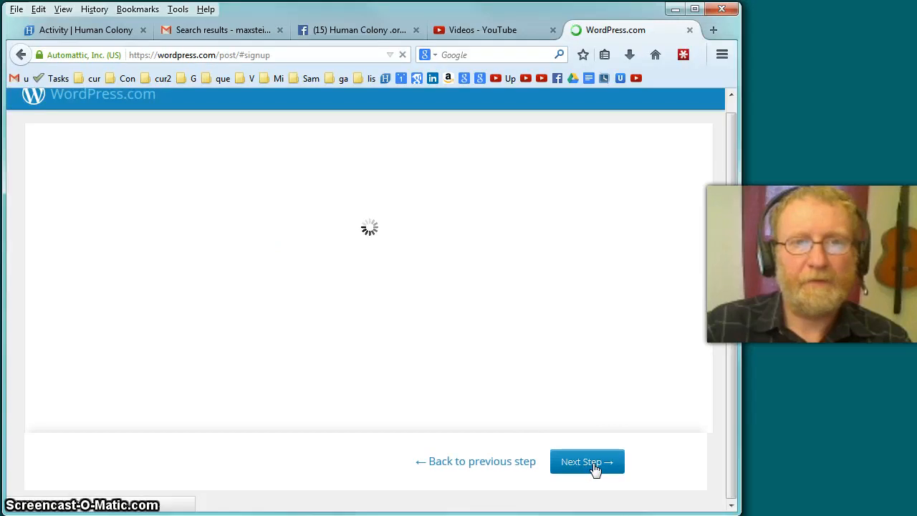
click(587, 462)
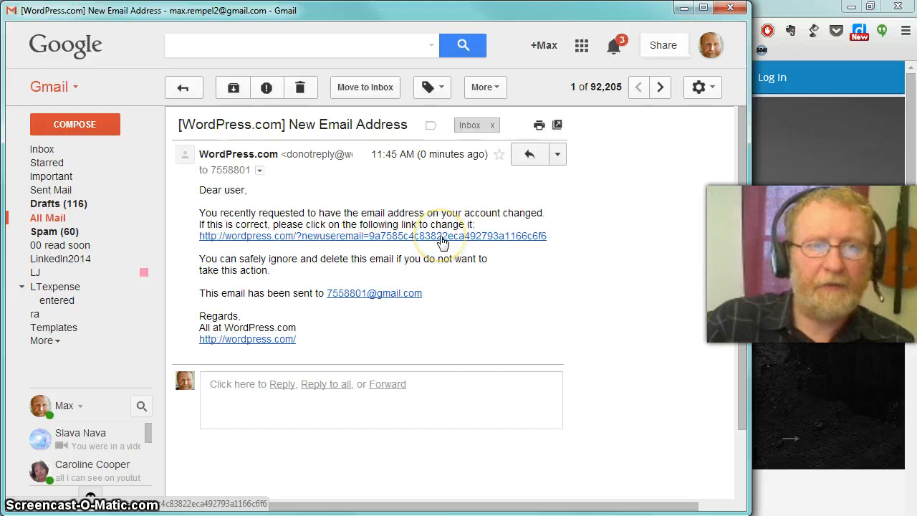
Follow the newuseremail confirmation link in the WordPress.com Gmail message.
click(441, 241)
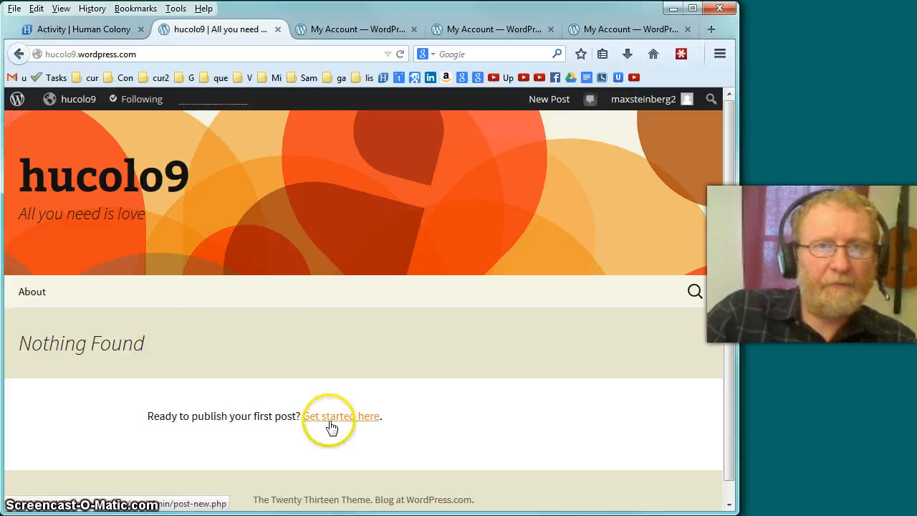
Start a first post on the empty hucolo9 blog via the 'Get started here' link.
click(642, 99)
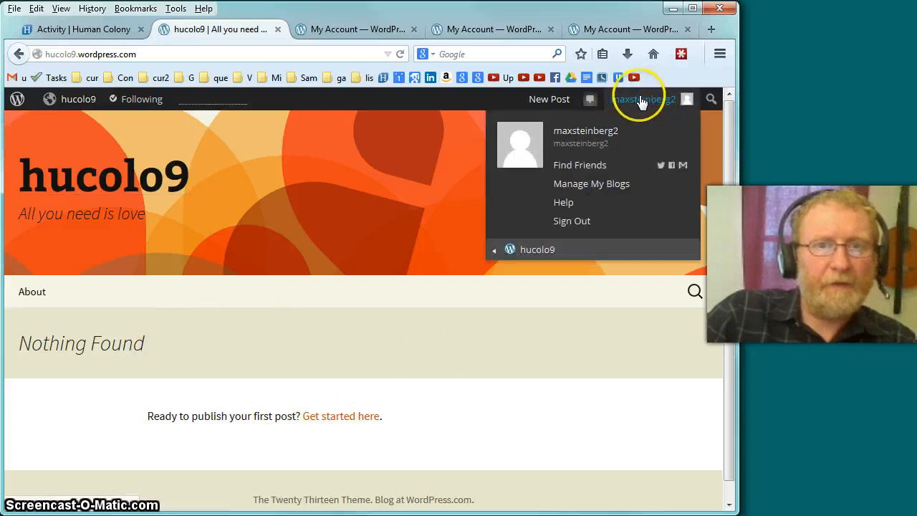
click(642, 99)
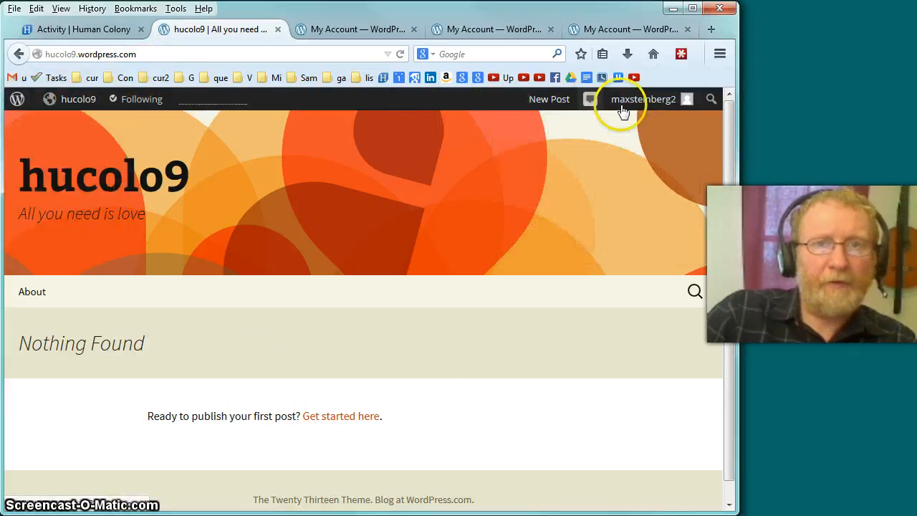
click(642, 99)
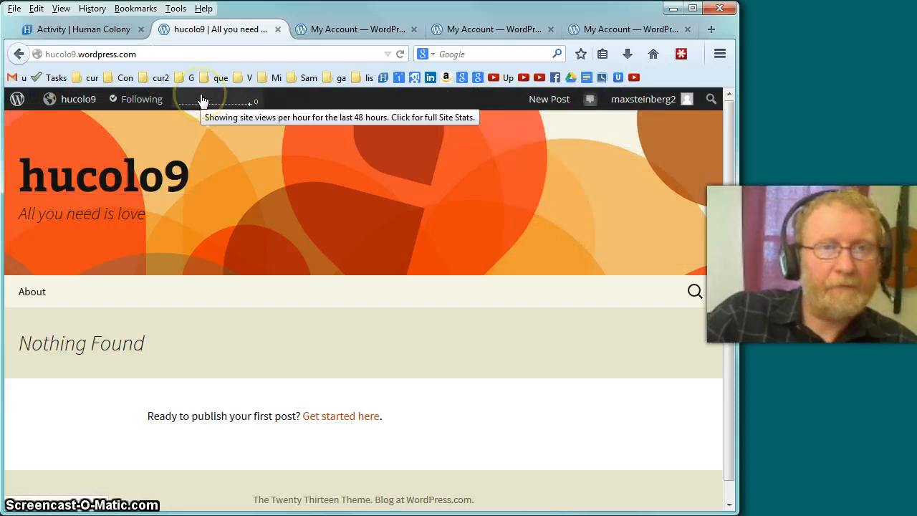
mouse_move(330, 441)
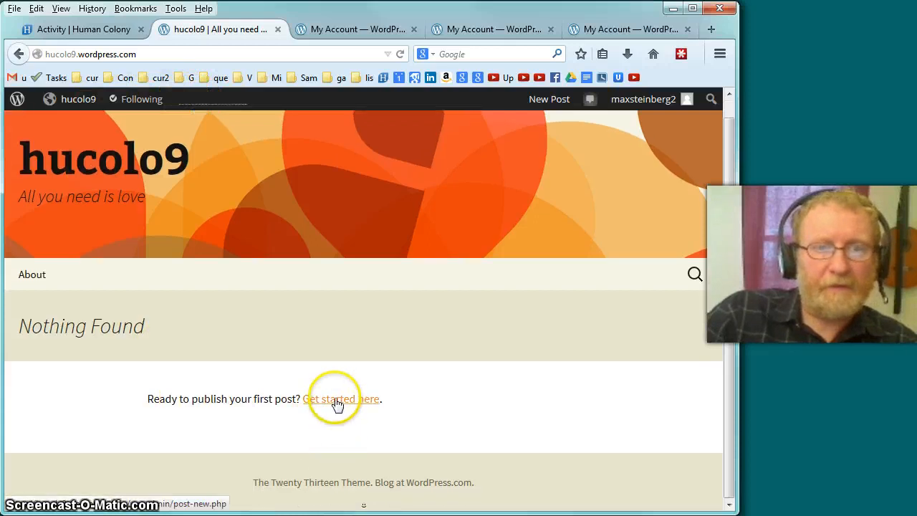
click(341, 398)
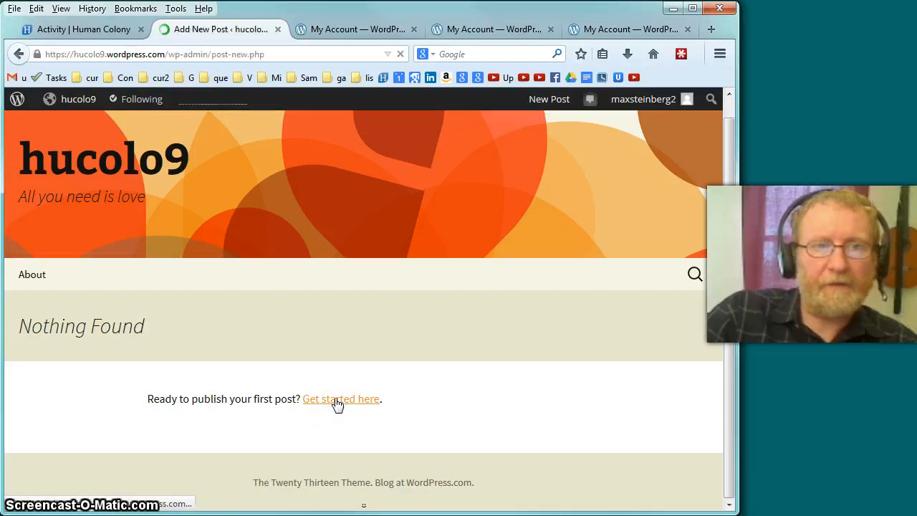
click(341, 398)
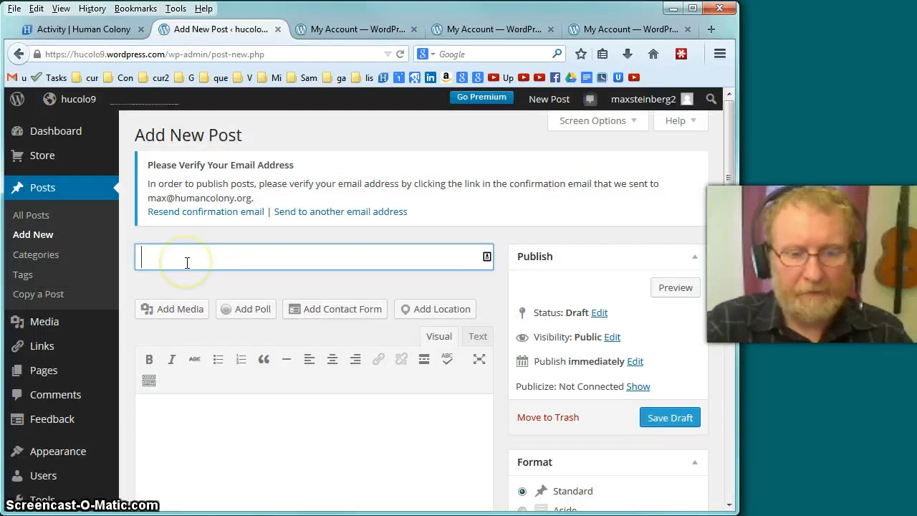
Write the post title 'This is my test post' with a few lines of test body text.
text(This is my)
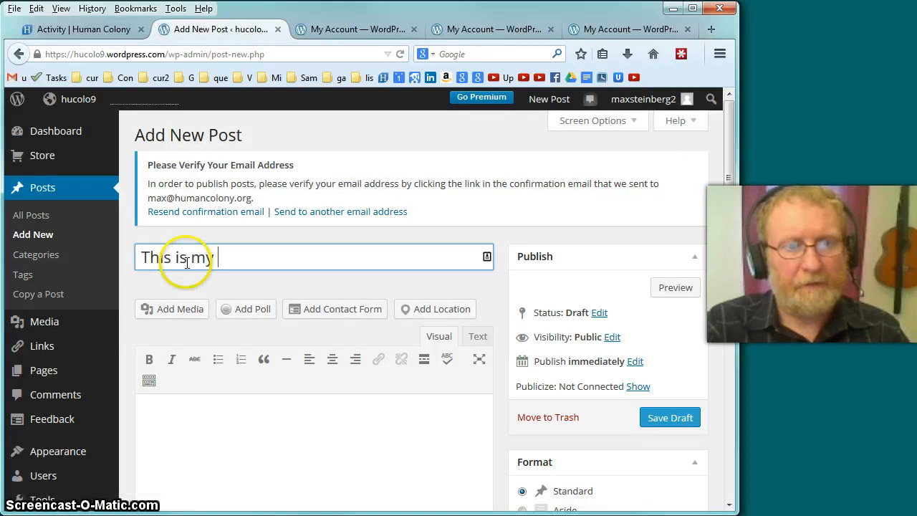
text(test post)
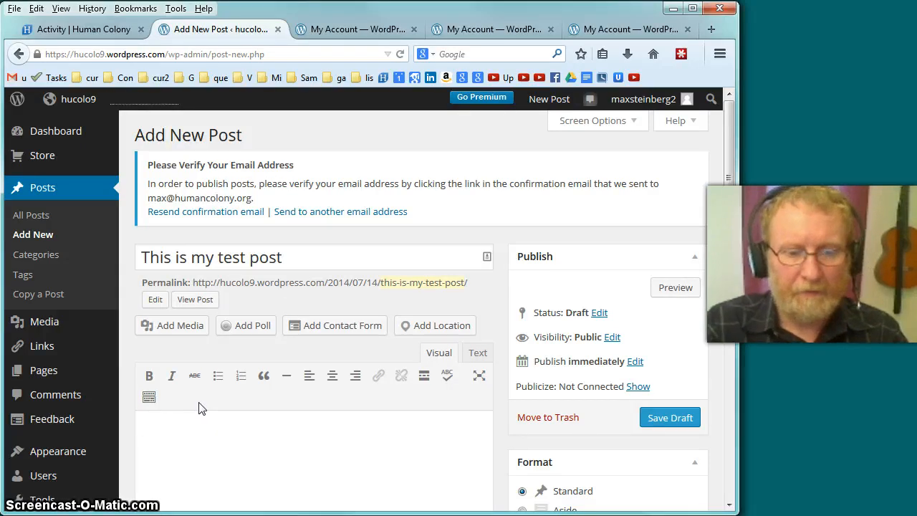
text(THis is just)
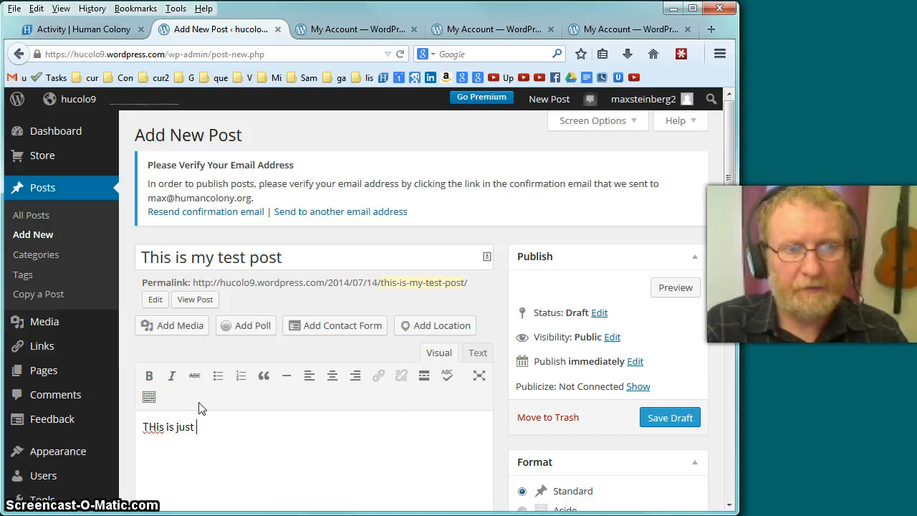
text(a test)
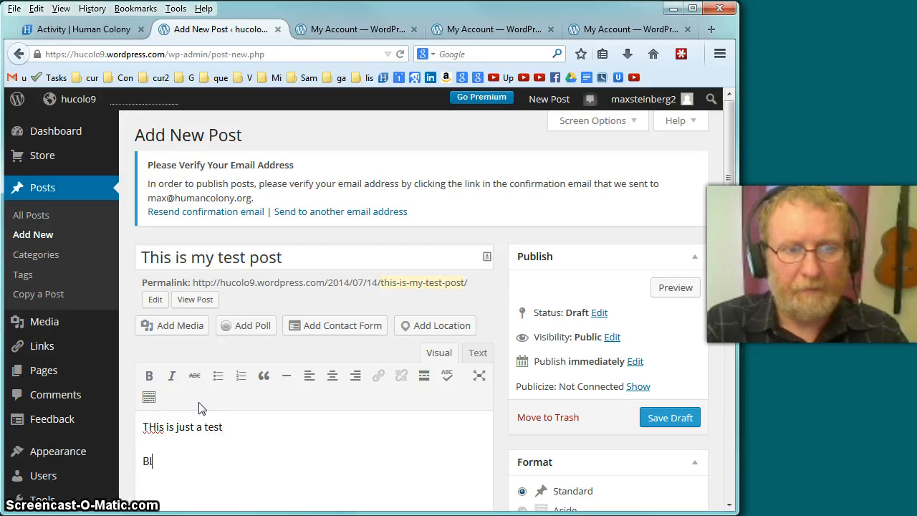
text(a bla)
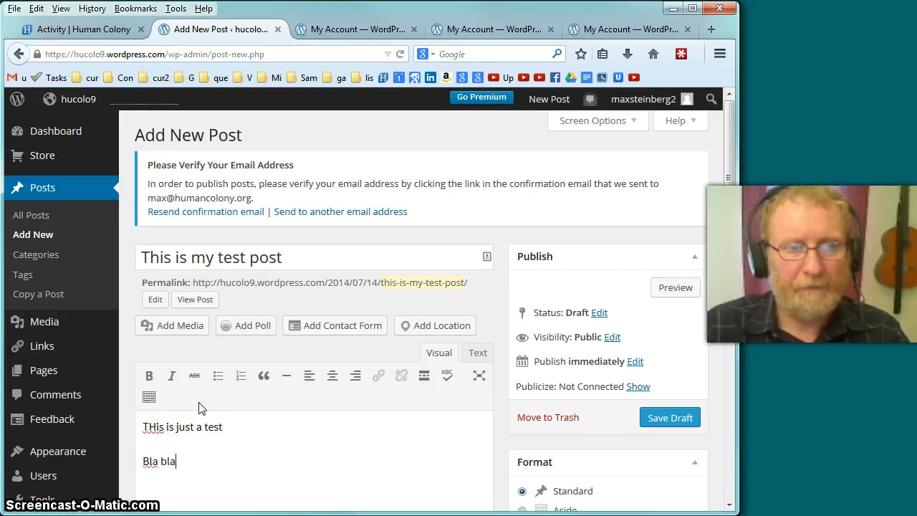
drag(143, 427, 178, 461)
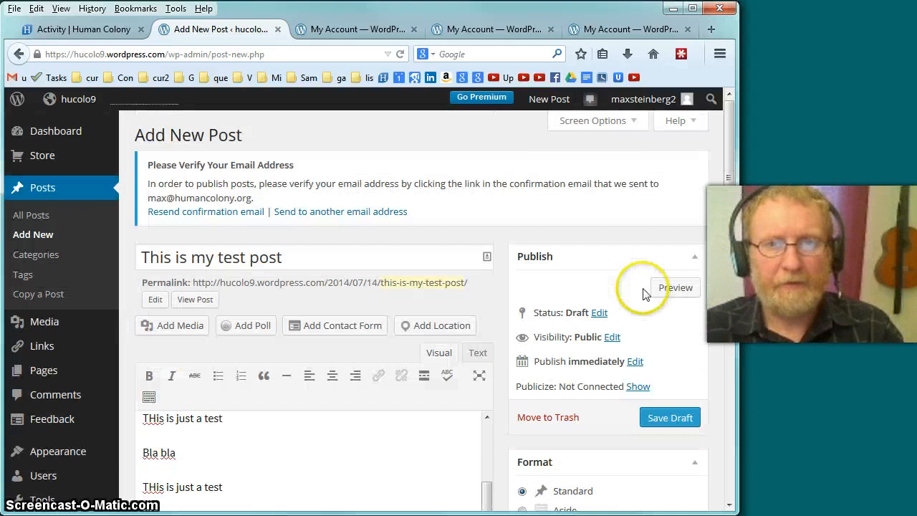
scroll(down, 3)
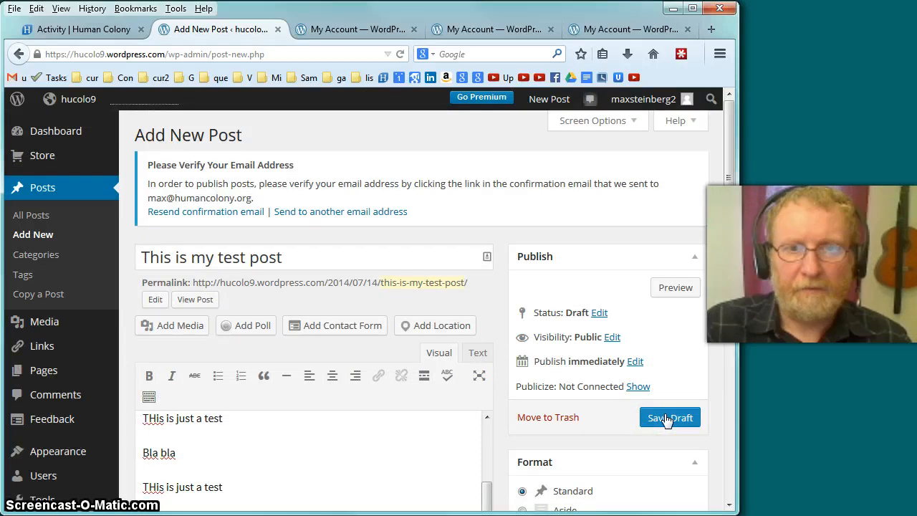
Save the post as a draft and switch to the other browser tab.
click(671, 417)
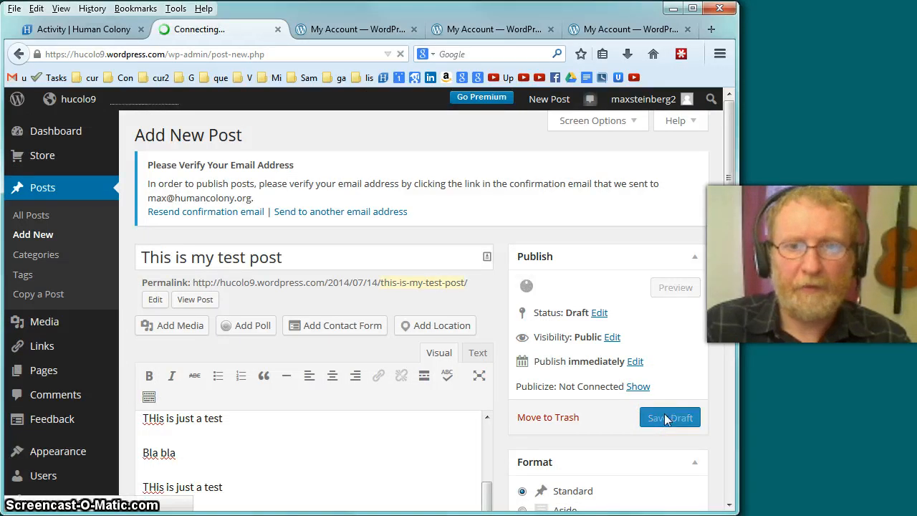
click(669, 417)
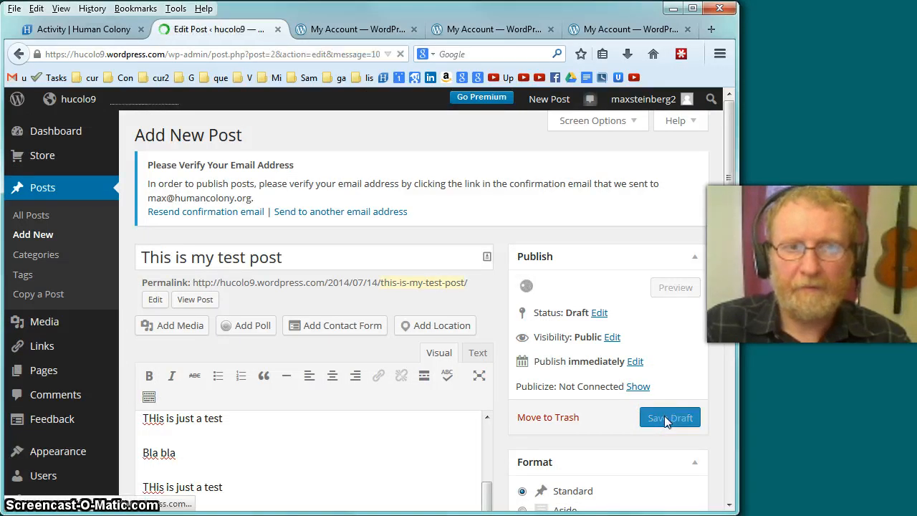
click(669, 419)
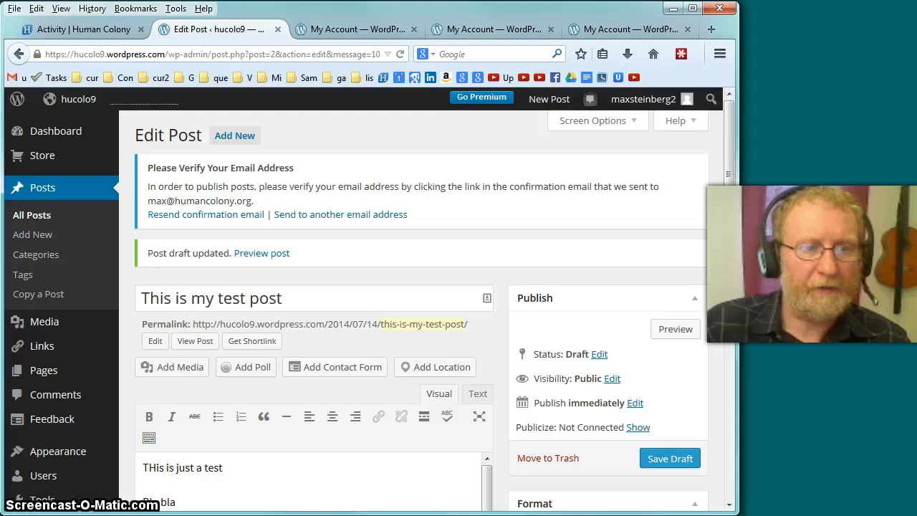
click(529, 30)
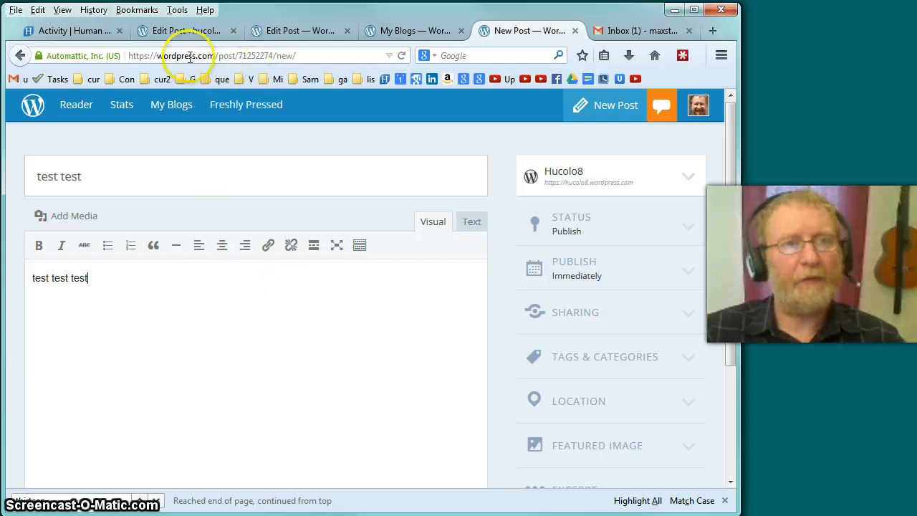
mouse_move(184, 289)
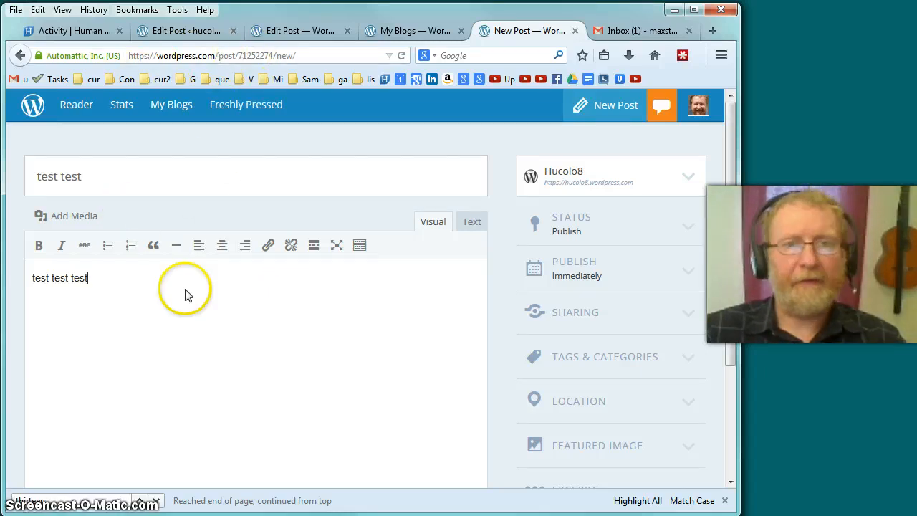
mouse_move(590, 175)
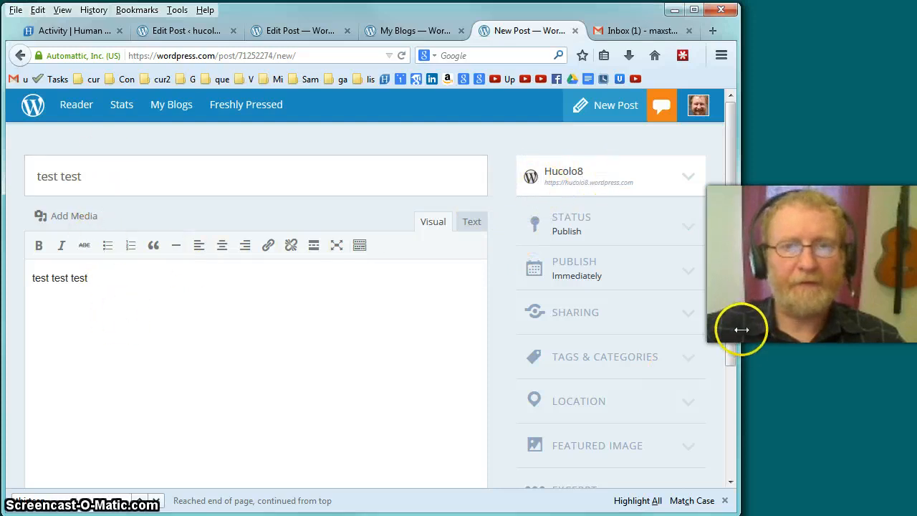
Publish the 'test test' post on Hucolo8 and view its live page.
scroll(down, 3)
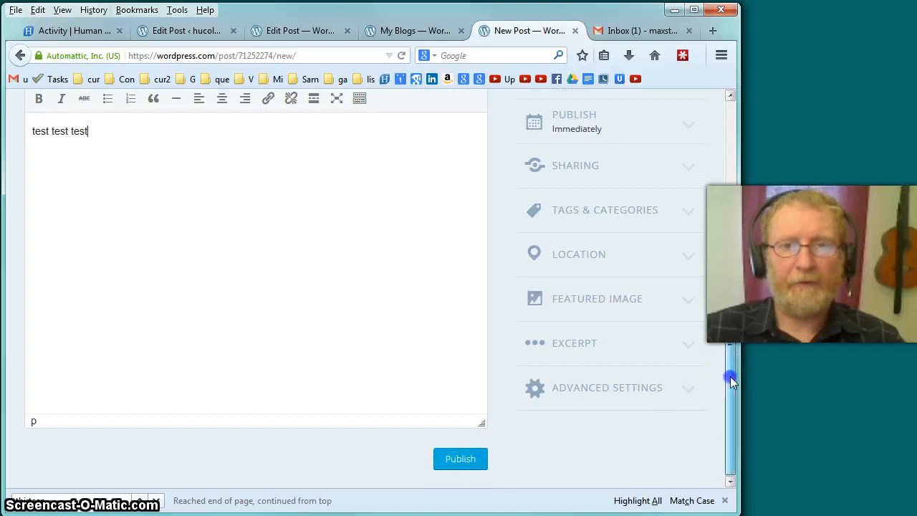
mouse_move(745, 385)
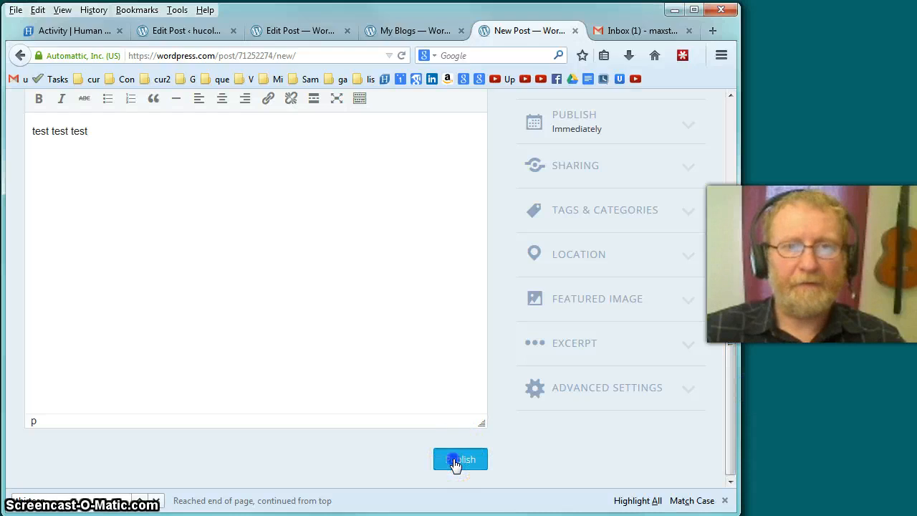
click(459, 458)
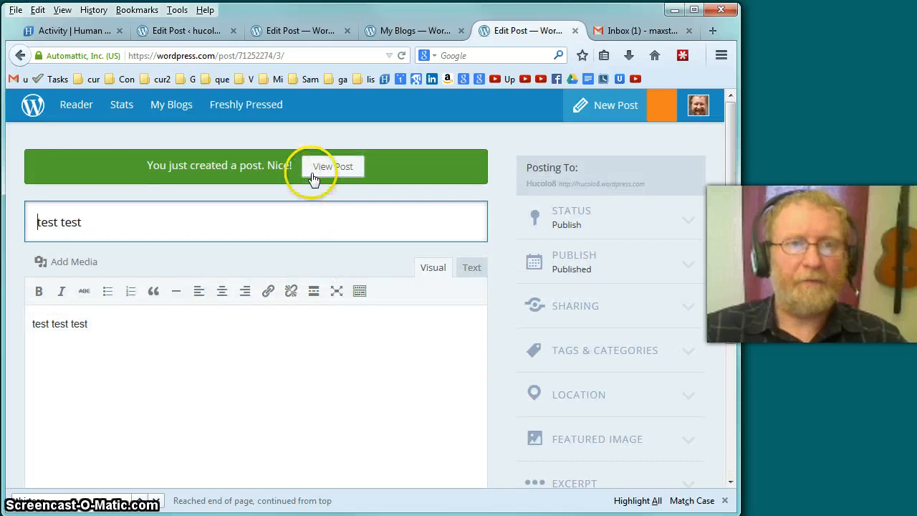
click(333, 166)
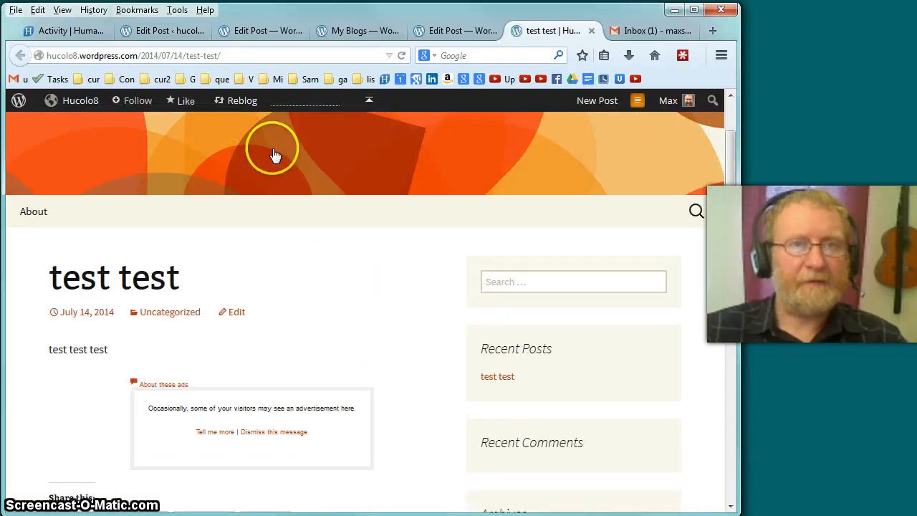
click(60, 32)
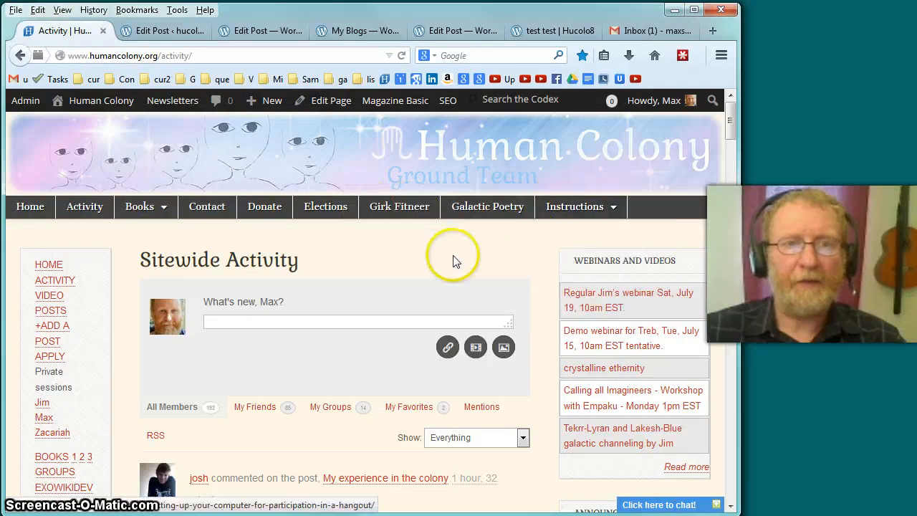
mouse_move(141, 315)
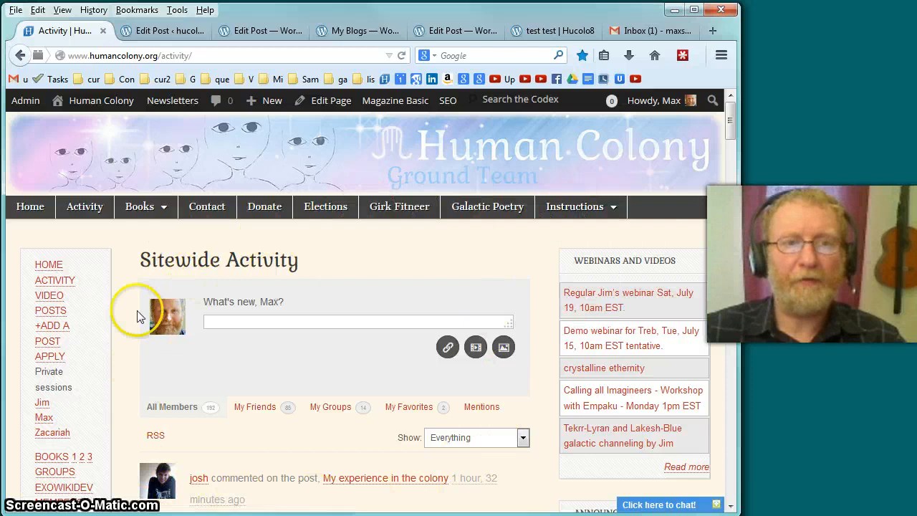
mouse_move(112, 155)
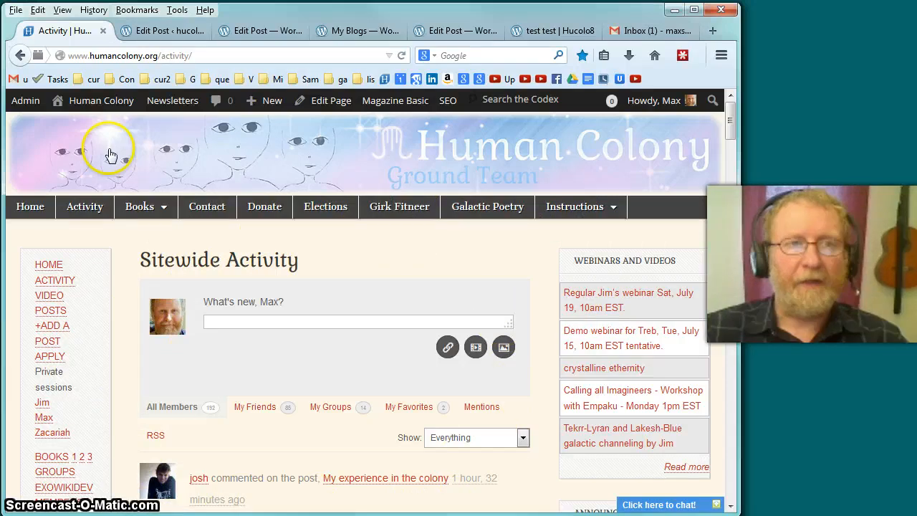
click(580, 206)
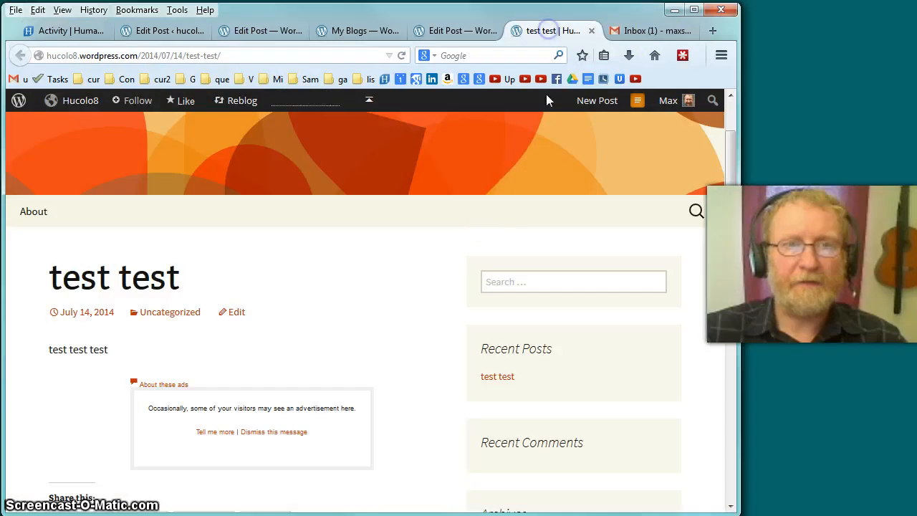
mouse_move(338, 353)
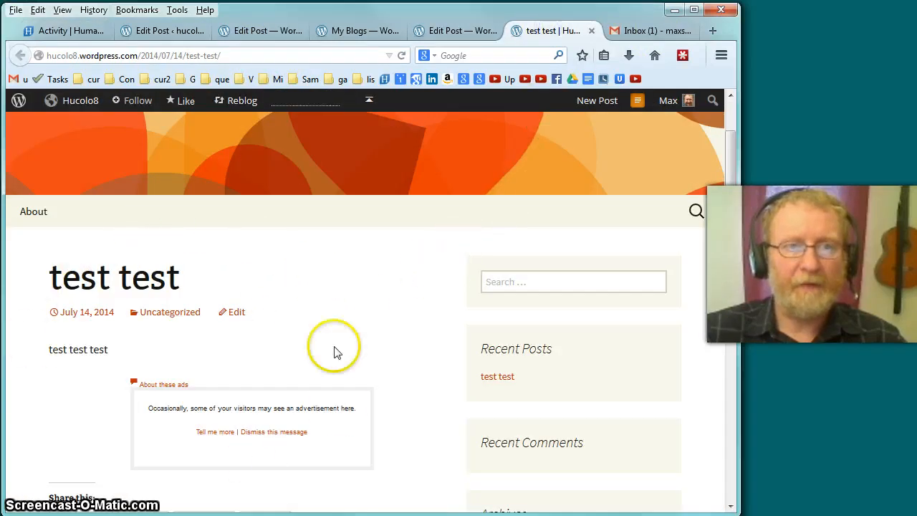
mouse_move(310, 352)
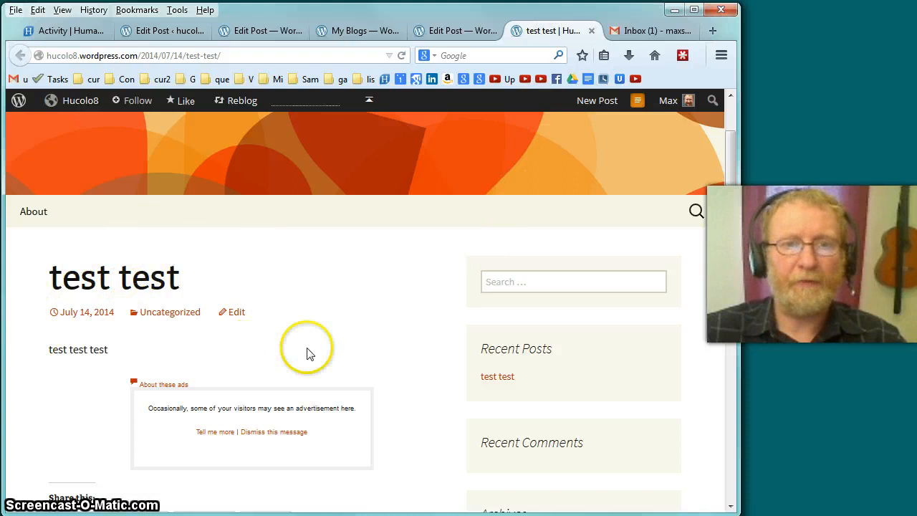
mouse_move(609, 418)
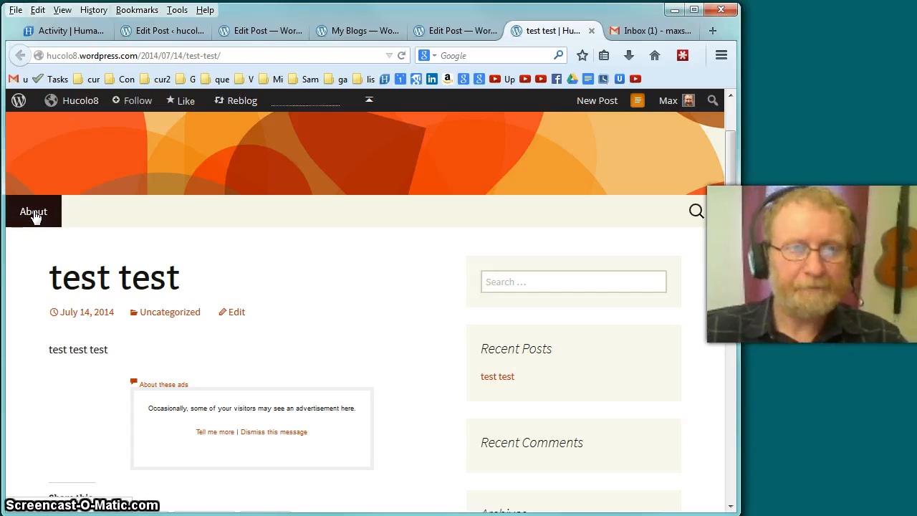
click(71, 101)
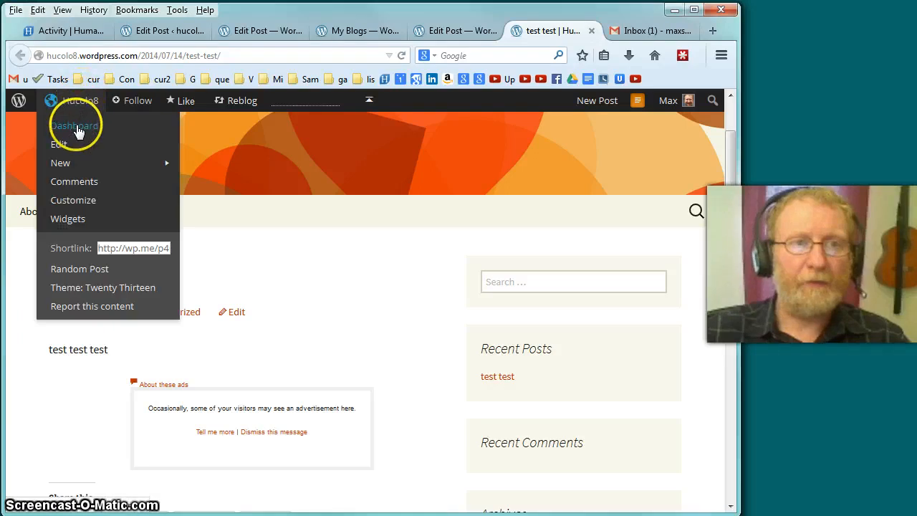
click(75, 126)
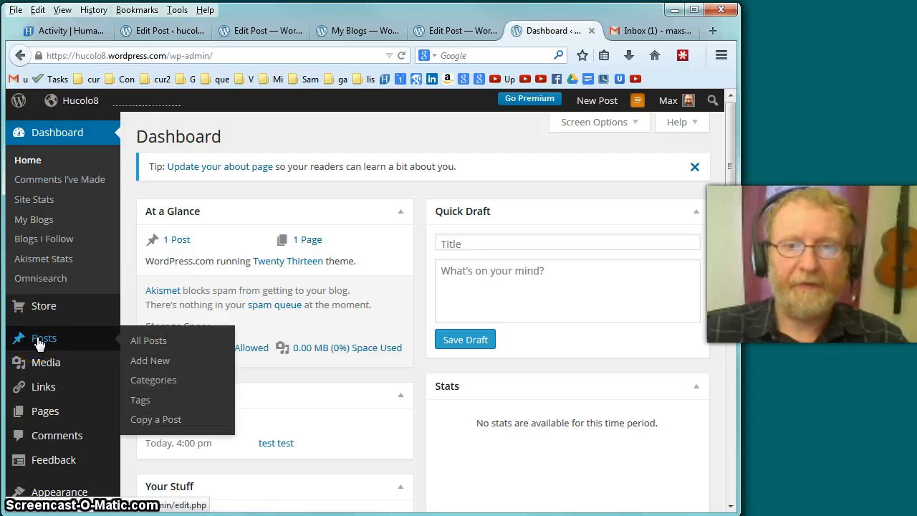
mouse_move(44, 410)
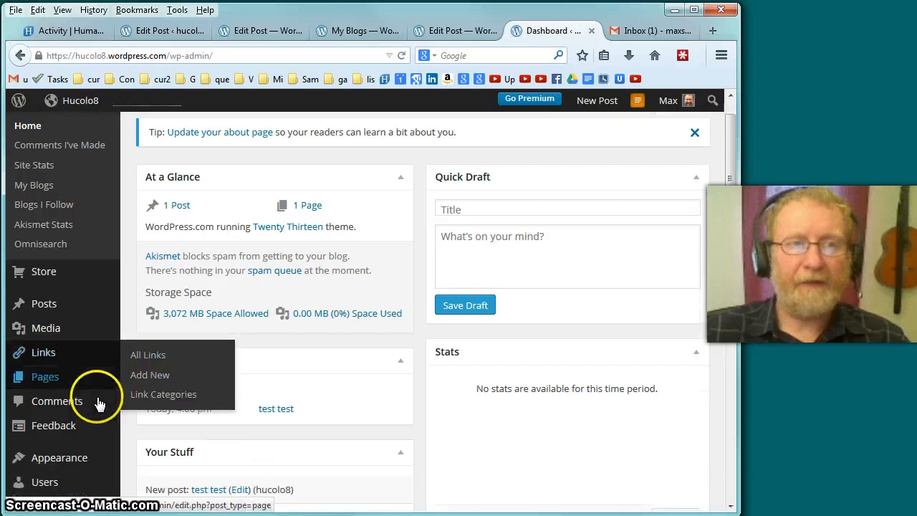
scroll(down, 3)
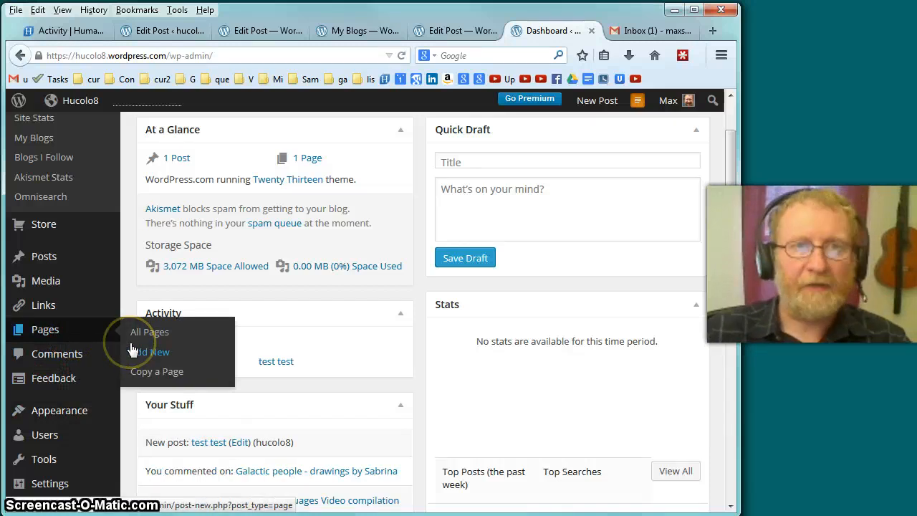
scroll(down, 3)
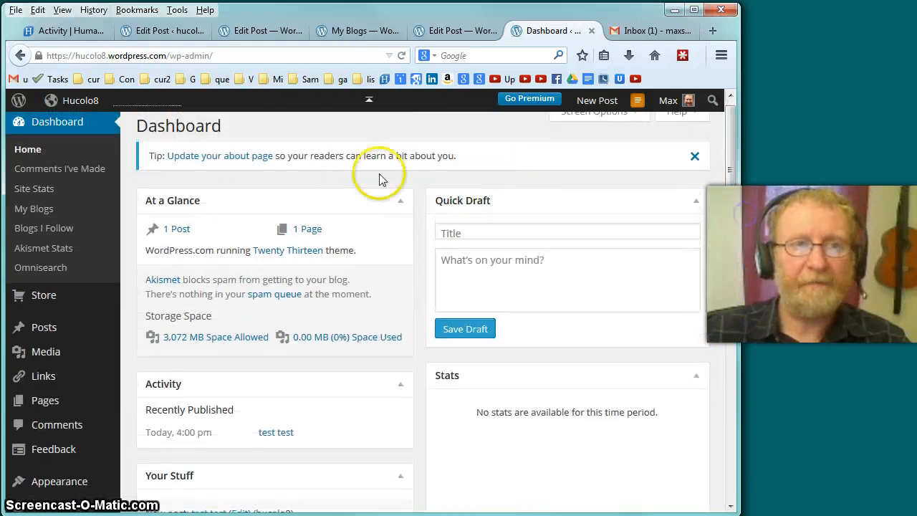
click(80, 100)
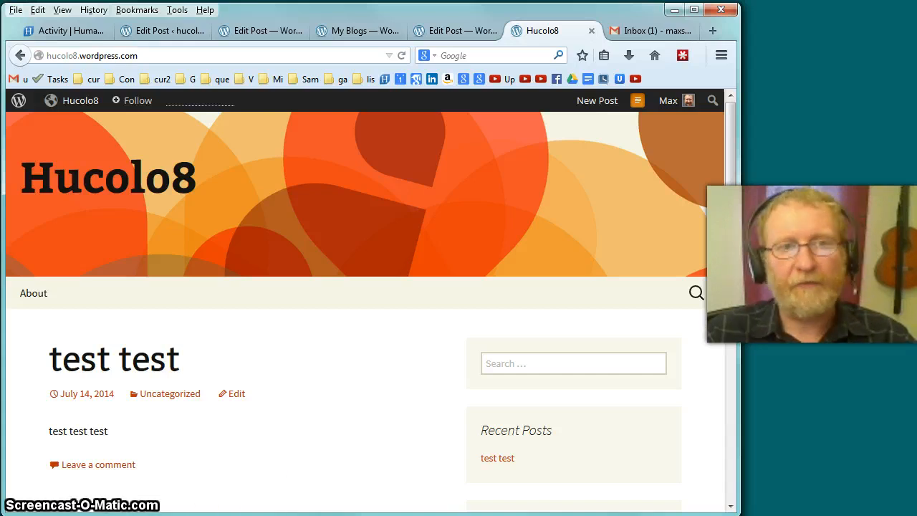
mouse_move(229, 473)
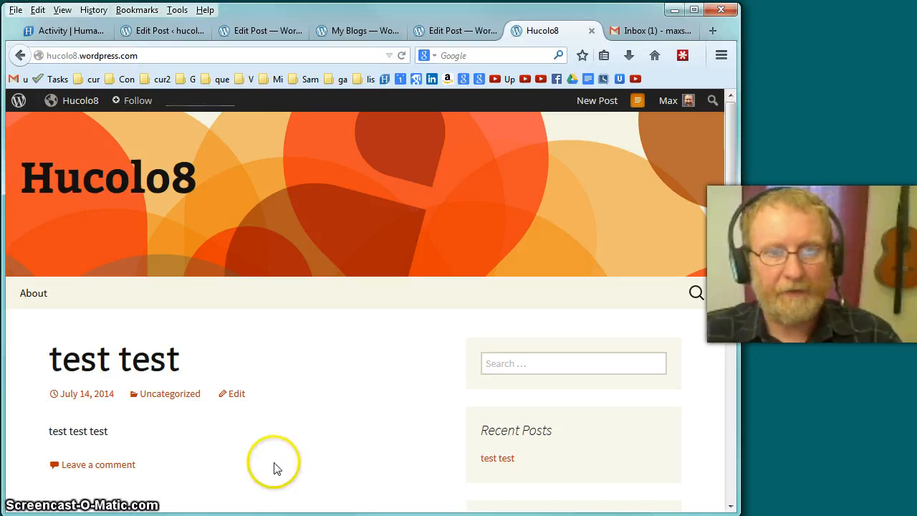
Switch from the Hucolo8 blog to the Human Colony site's activity page.
click(64, 31)
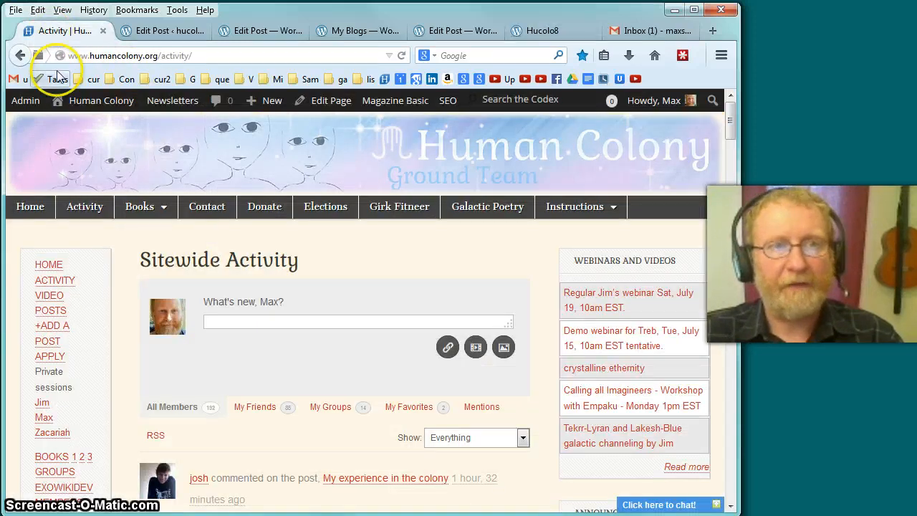
Go to the Human Colony admin dashboard and head to Plugins > Add New.
click(101, 100)
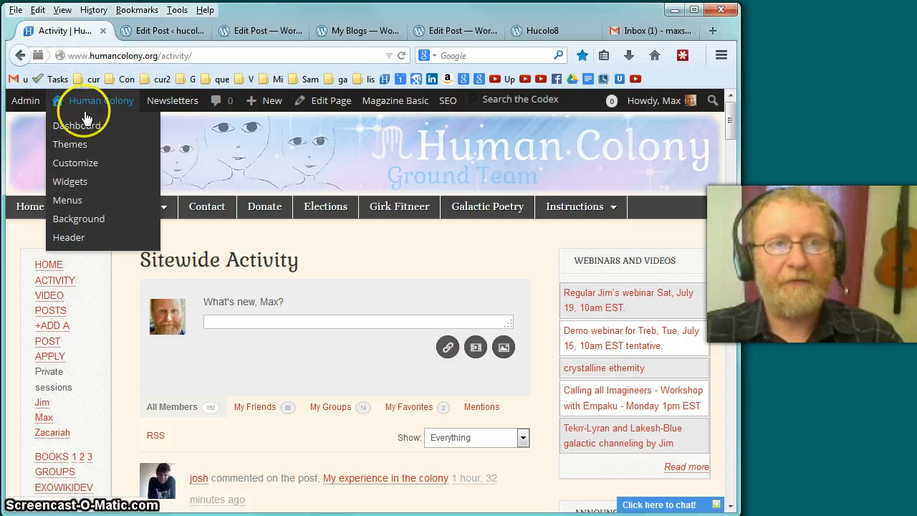
click(77, 126)
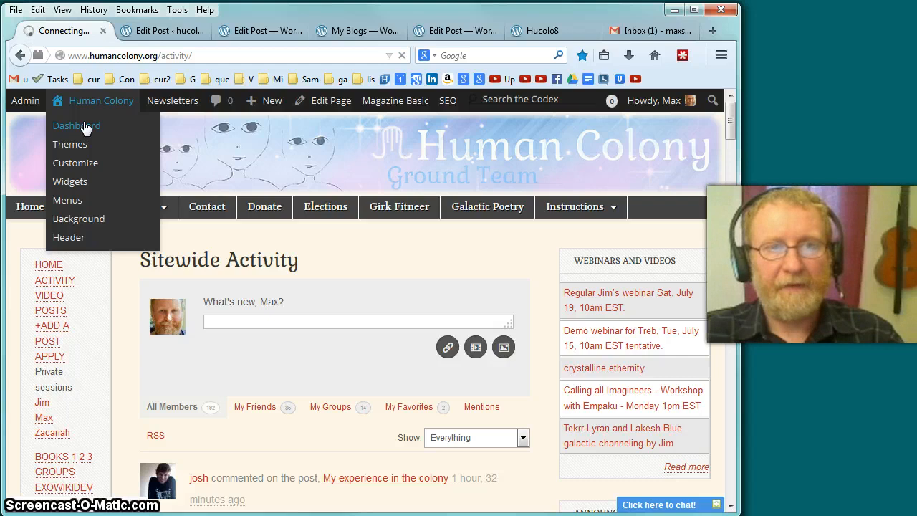
click(76, 126)
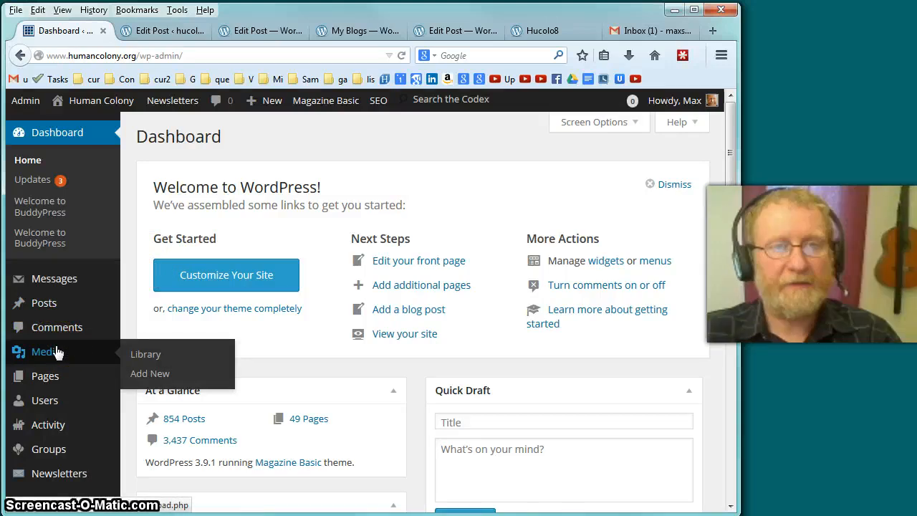
mouse_move(44, 399)
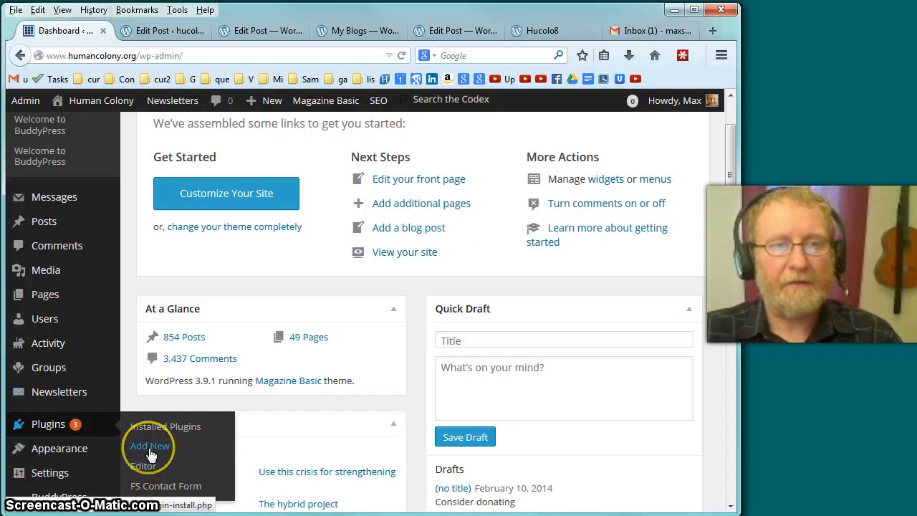
click(149, 446)
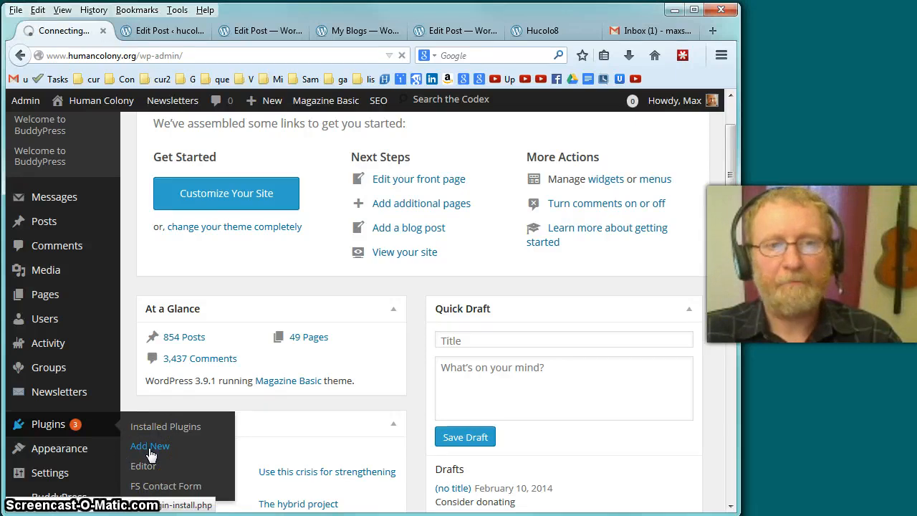
Load the Install Plugins search page, then switch to the Installed Plugins list.
click(149, 445)
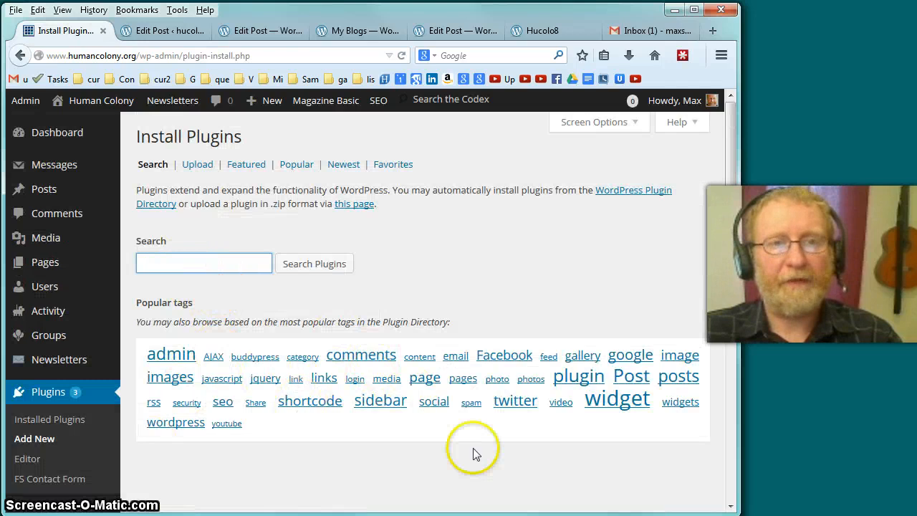
click(203, 264)
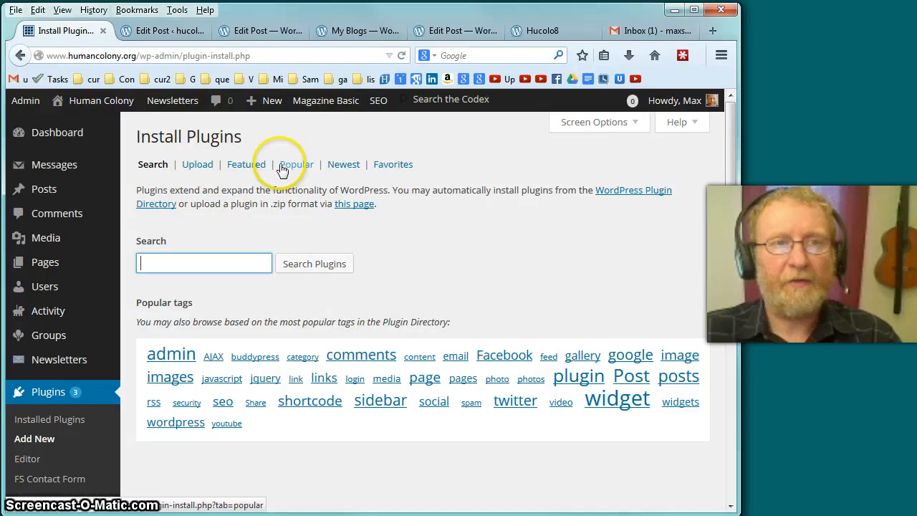
mouse_move(40, 438)
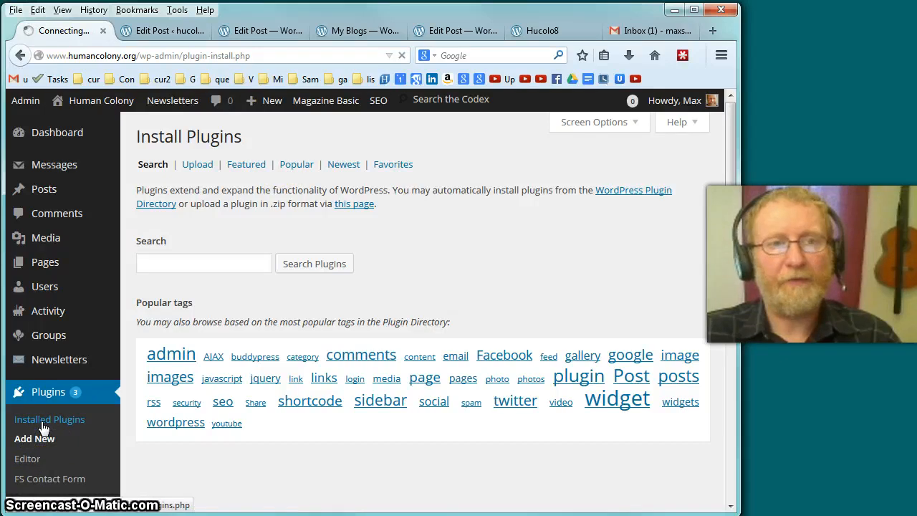
click(48, 418)
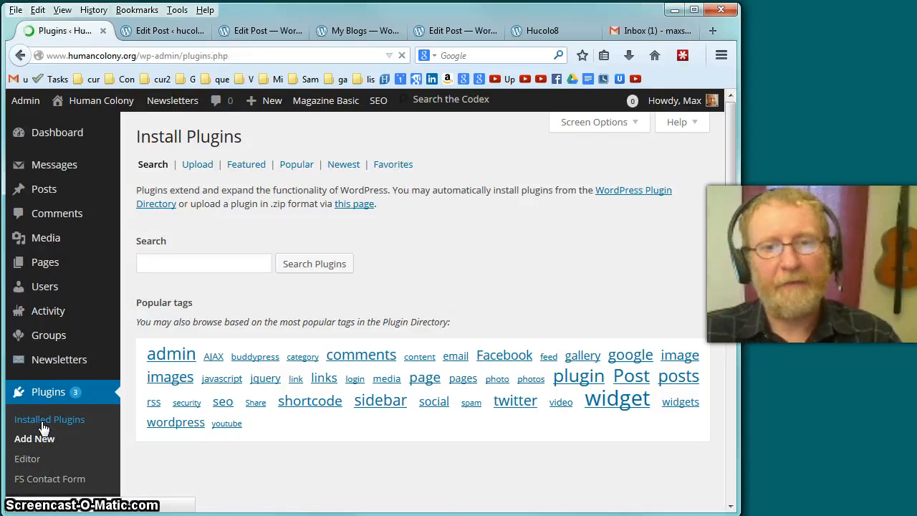
Browse the 77 installed plugins, such as Admin Bar Login and Audio player.
click(48, 418)
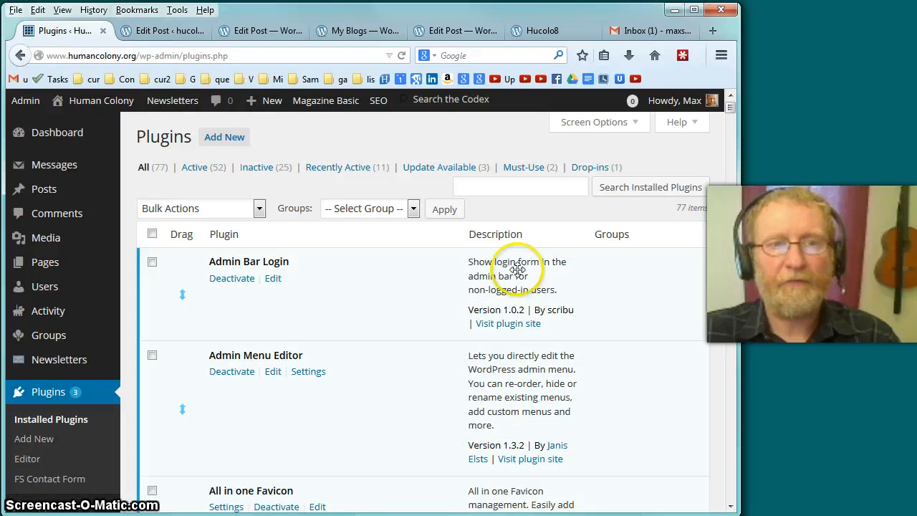
mouse_move(289, 355)
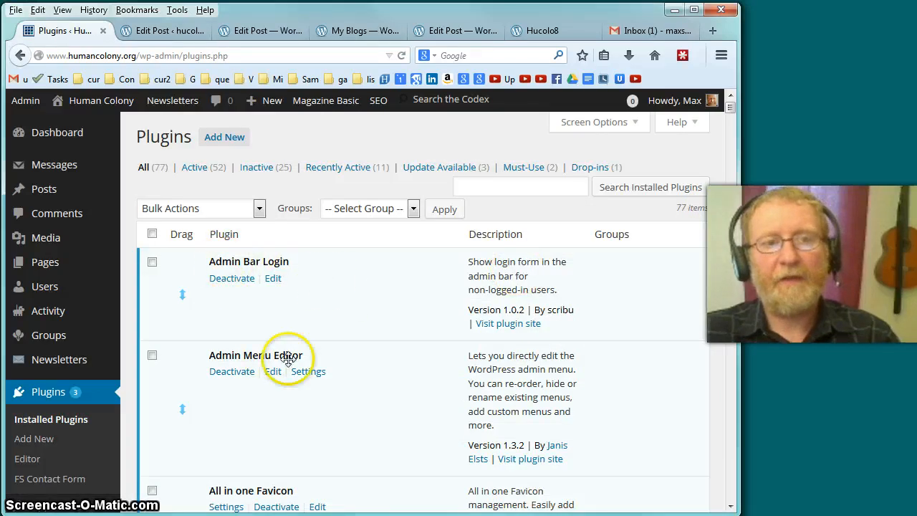
scroll(down, 3)
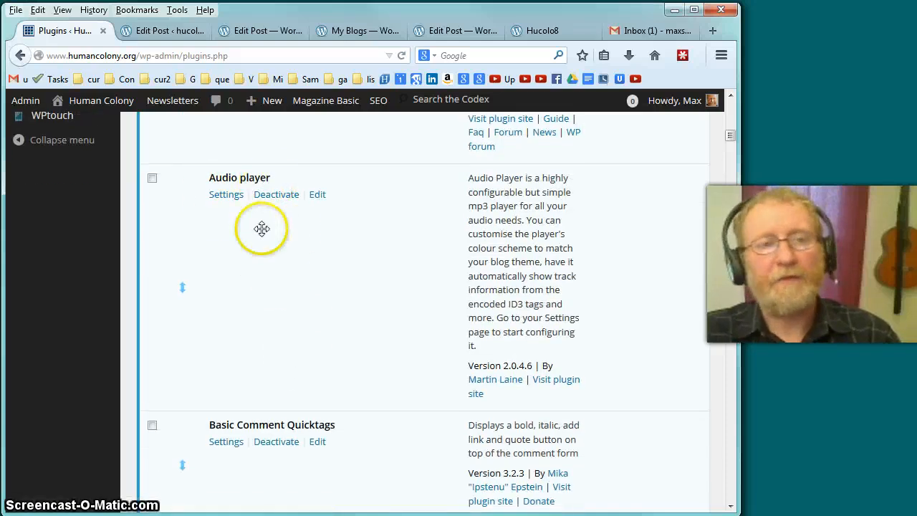
mouse_move(315, 243)
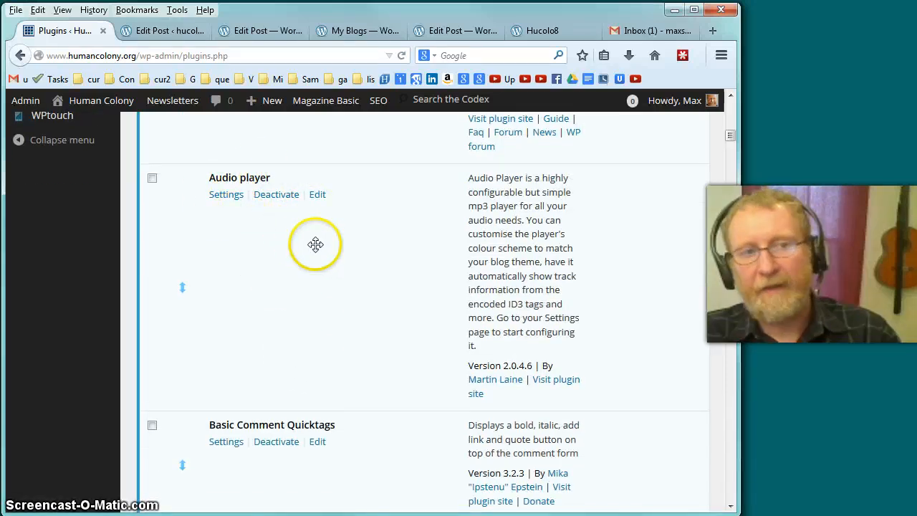
mouse_move(275, 195)
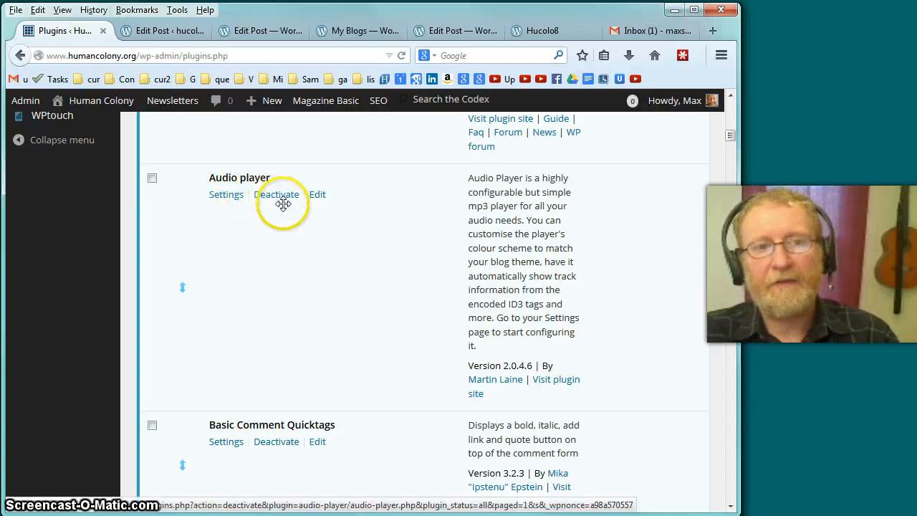
scroll(down, 3)
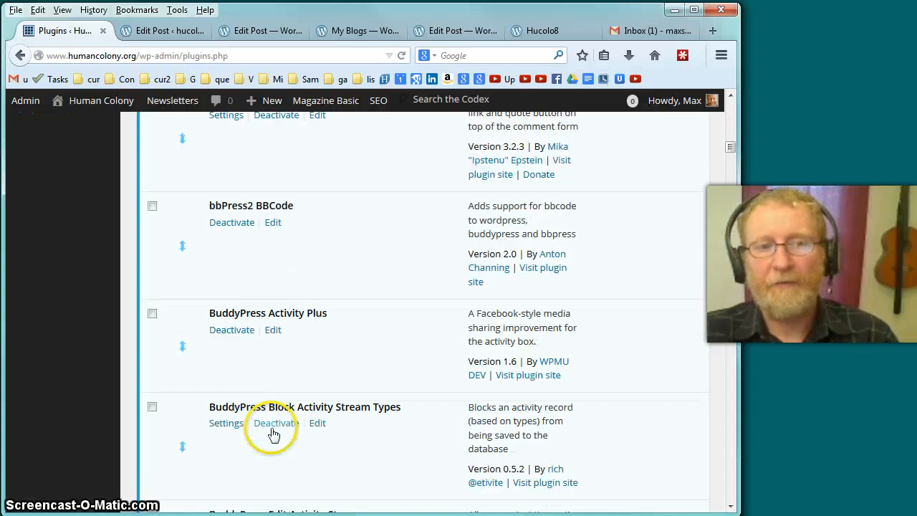
scroll(down, 3)
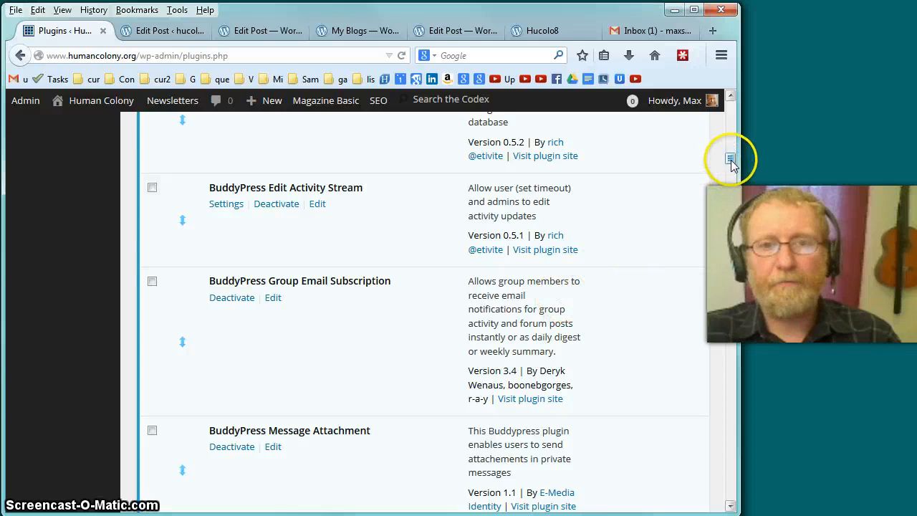
scroll(down, 3)
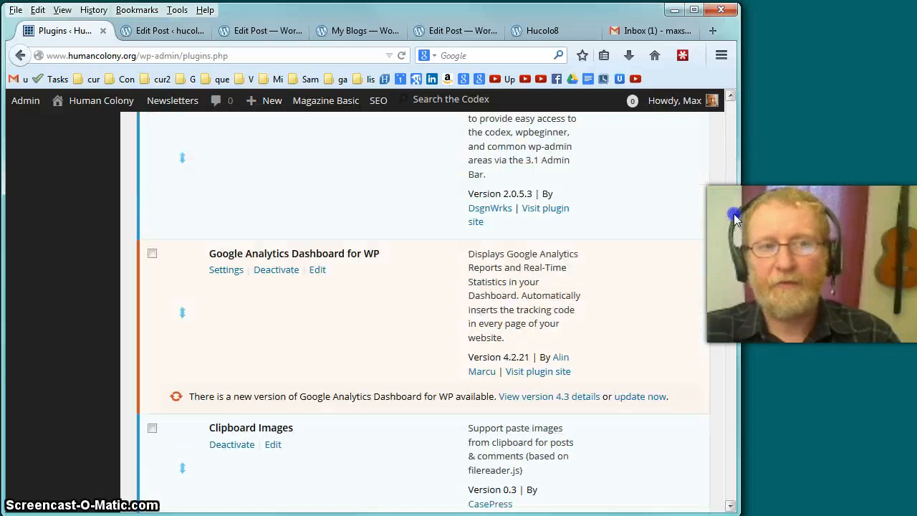
scroll(down, 3)
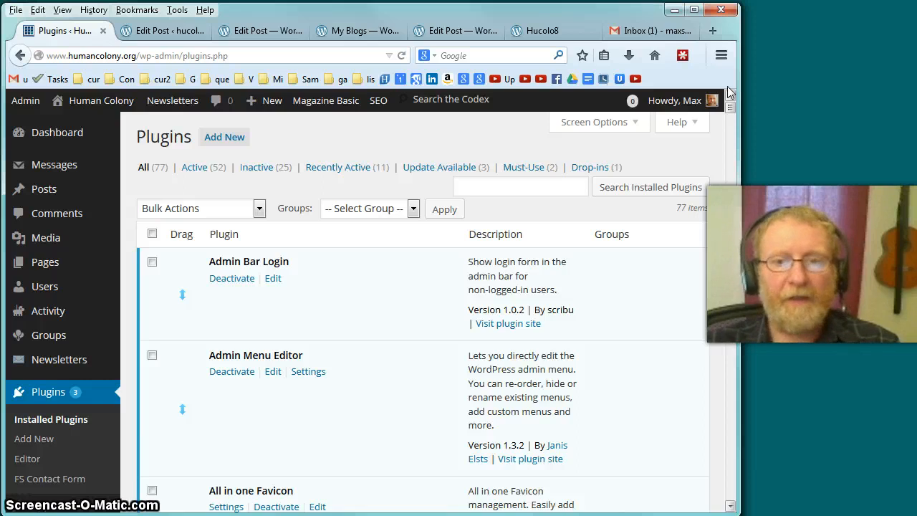
mouse_move(728, 79)
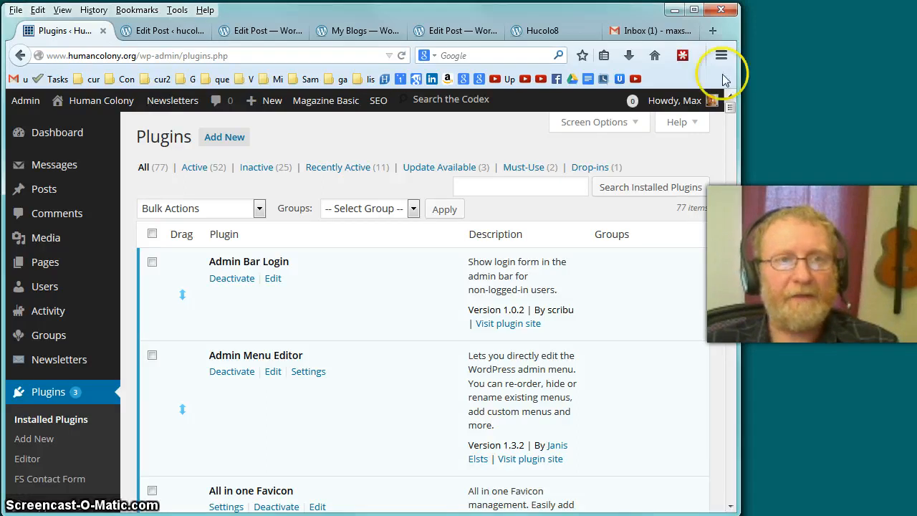
mouse_move(722, 54)
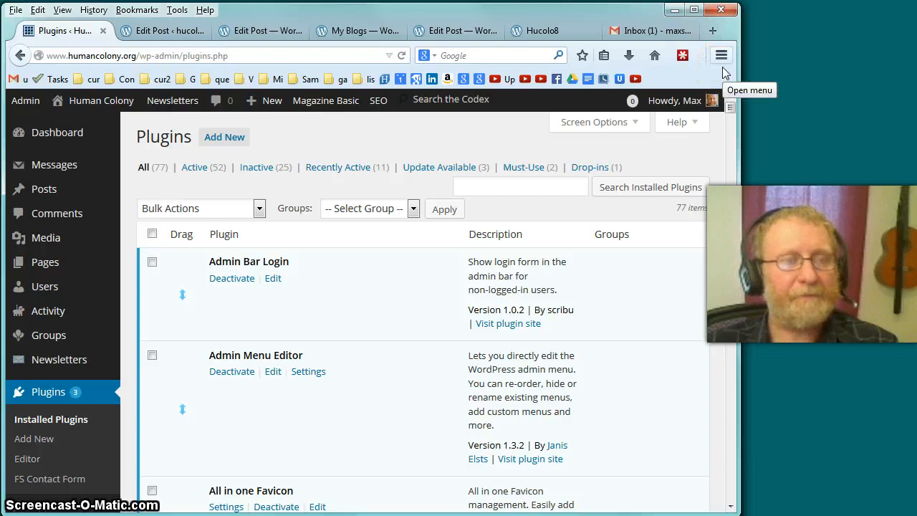